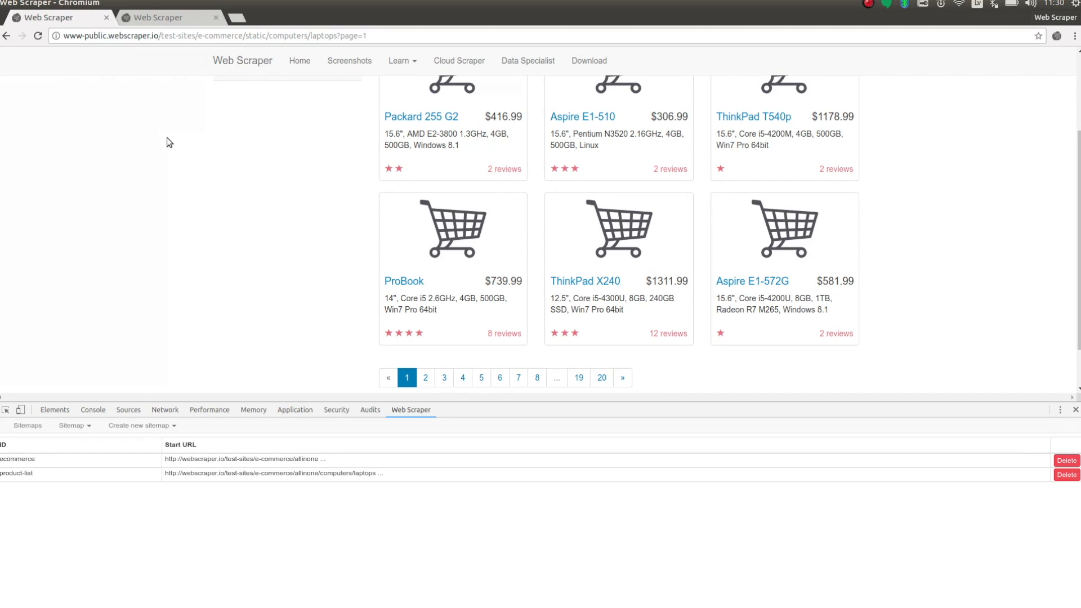
mouse_move(229, 133)
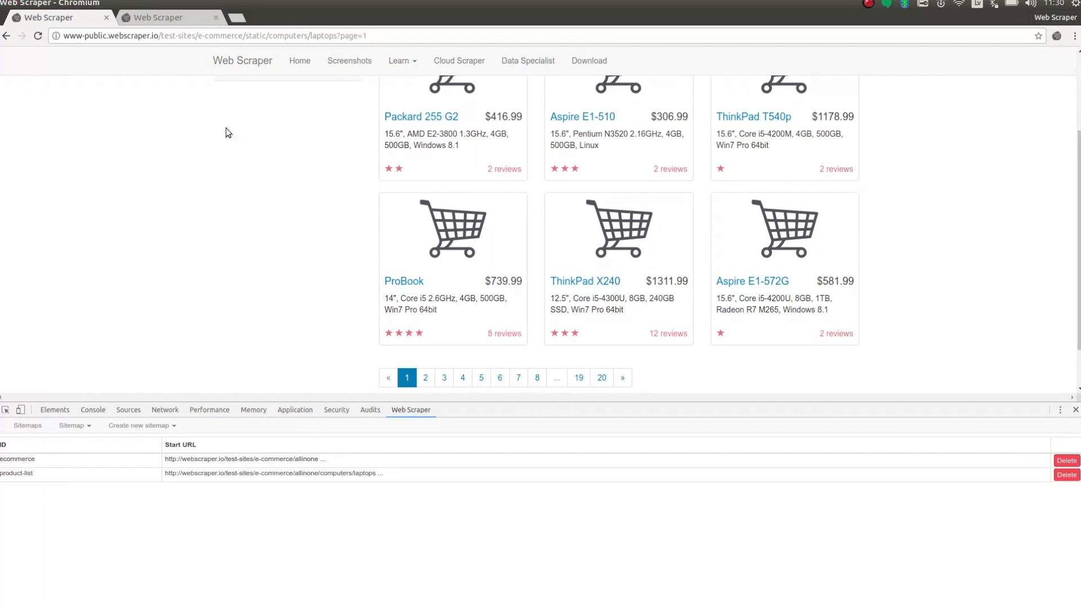
- Browse the laptops listing, then start a new sitemap named pagination using the copied page address
left_click(425, 377)
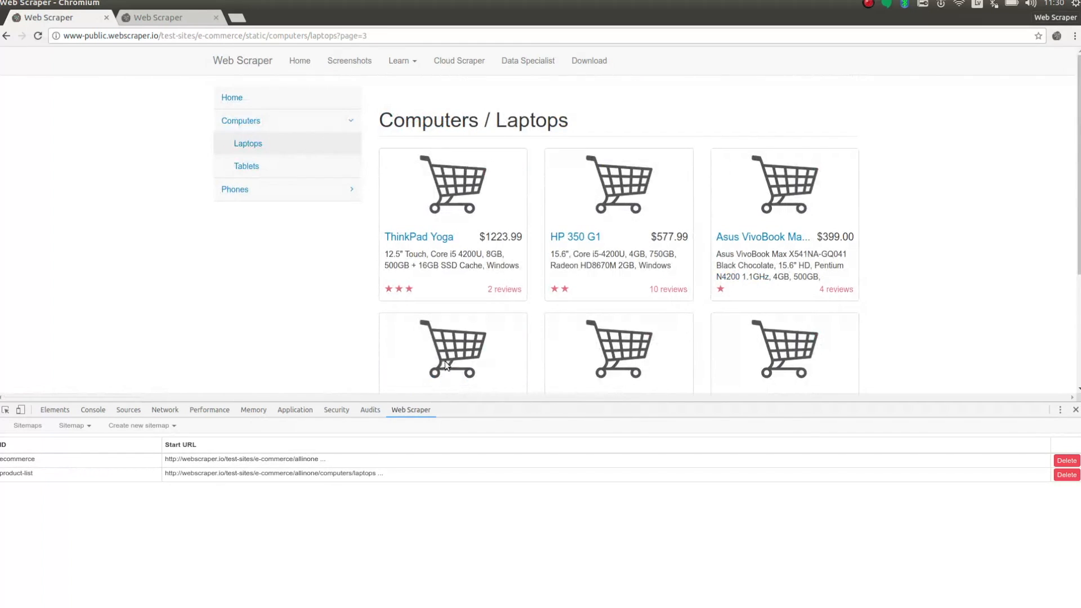
scroll("down", 3)
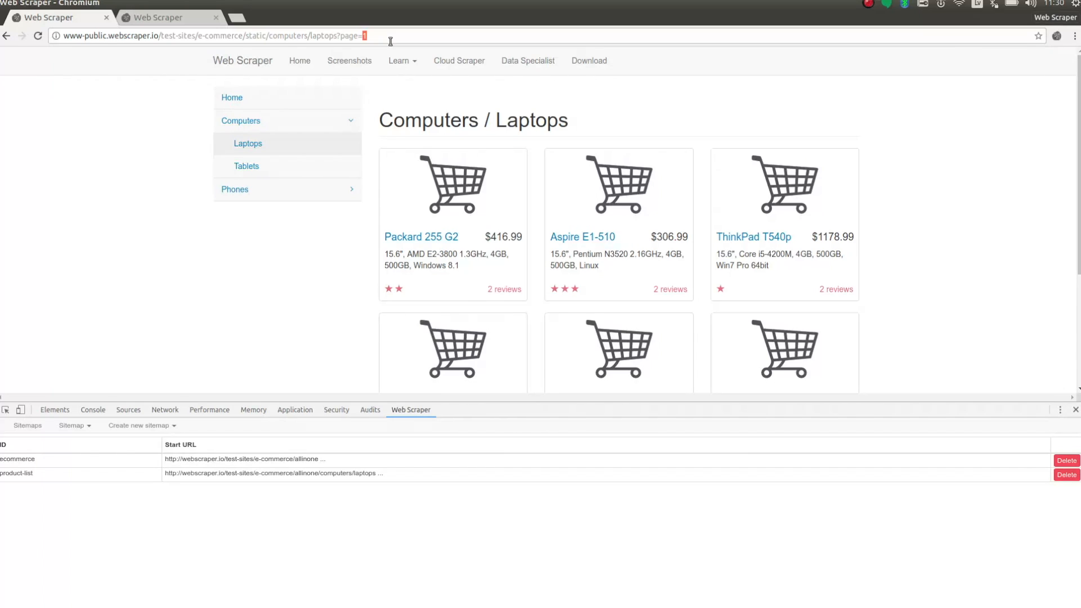
mouse_move(174, 406)
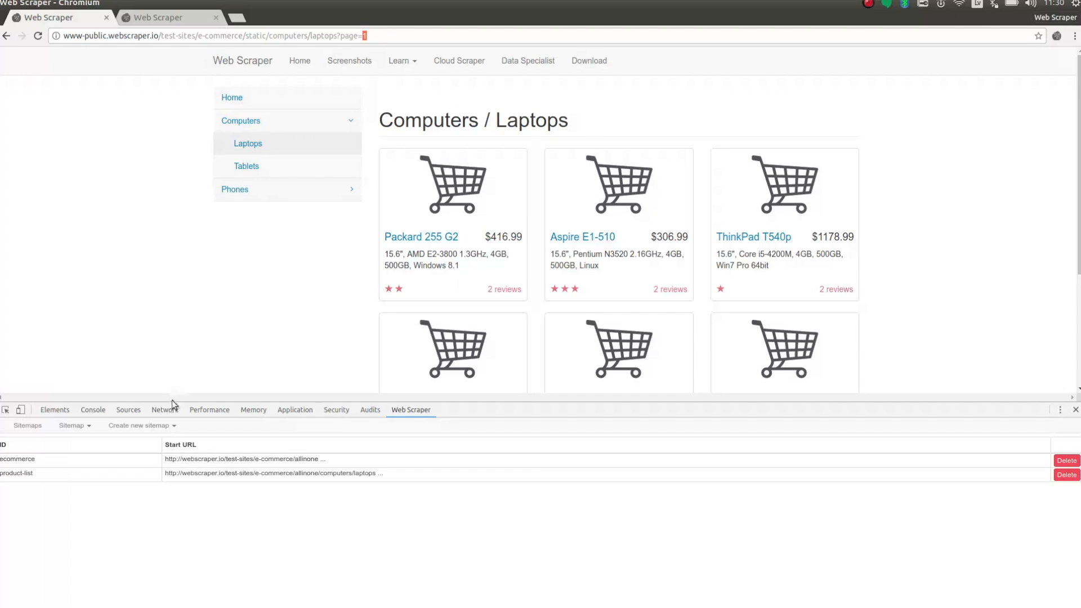
left_click(138, 425)
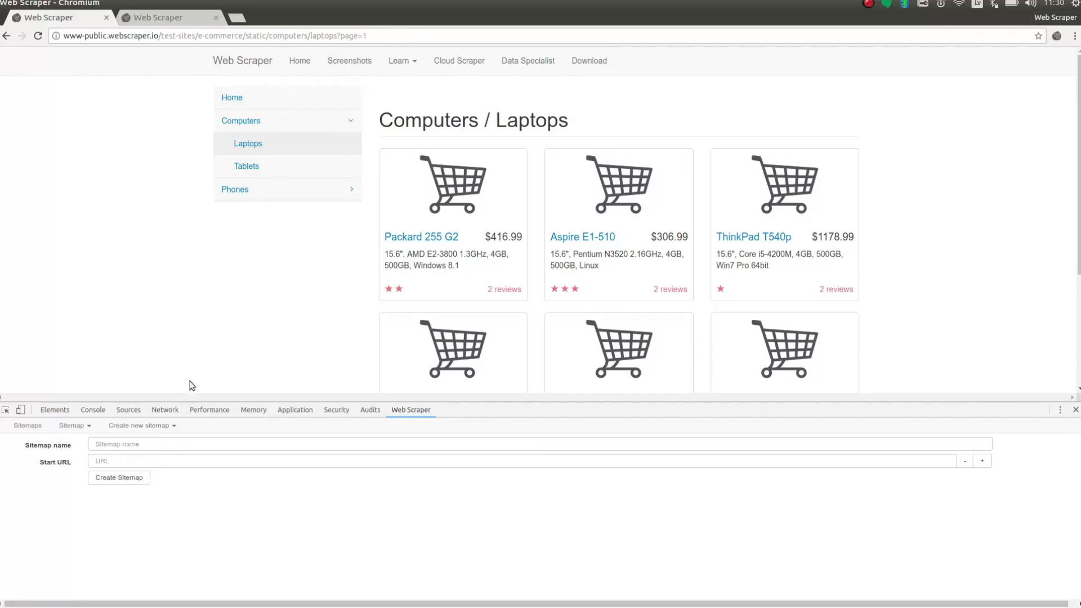
left_click(214, 35)
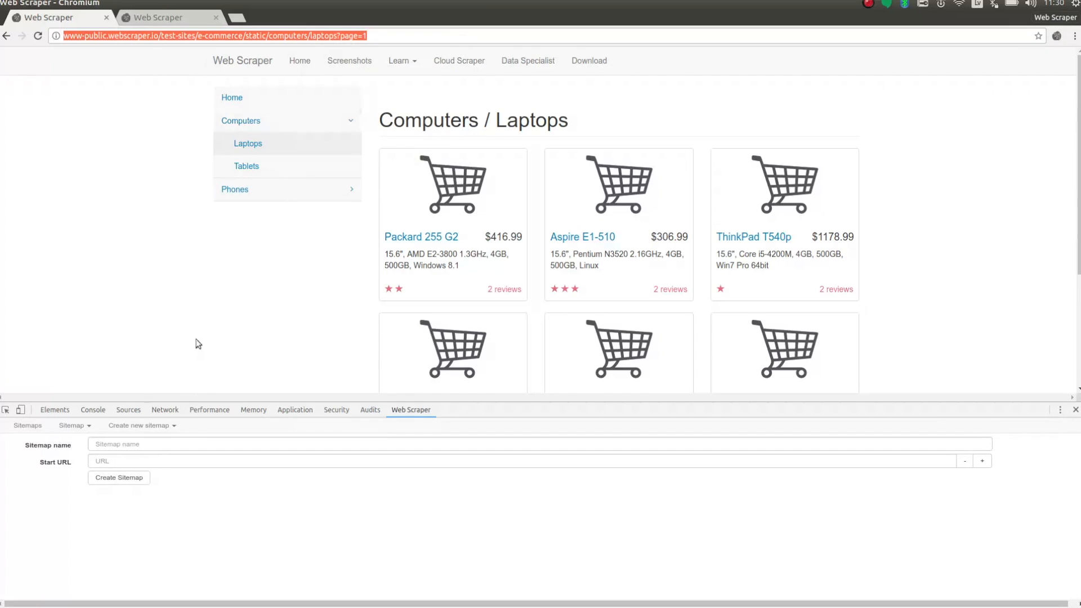
type("pagination")
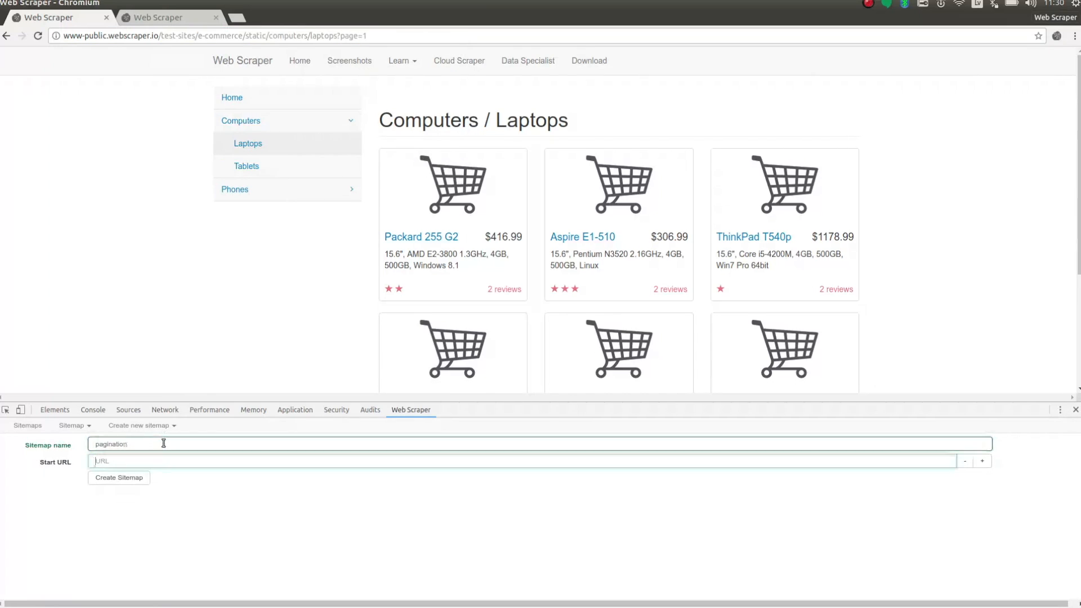
- Set the start URL to the laptops listing with page=[1-20] and create the sitemap
type("http://www-public.webscraper.io/test-sites/e-commerce/static/computers/laptops?page=1")
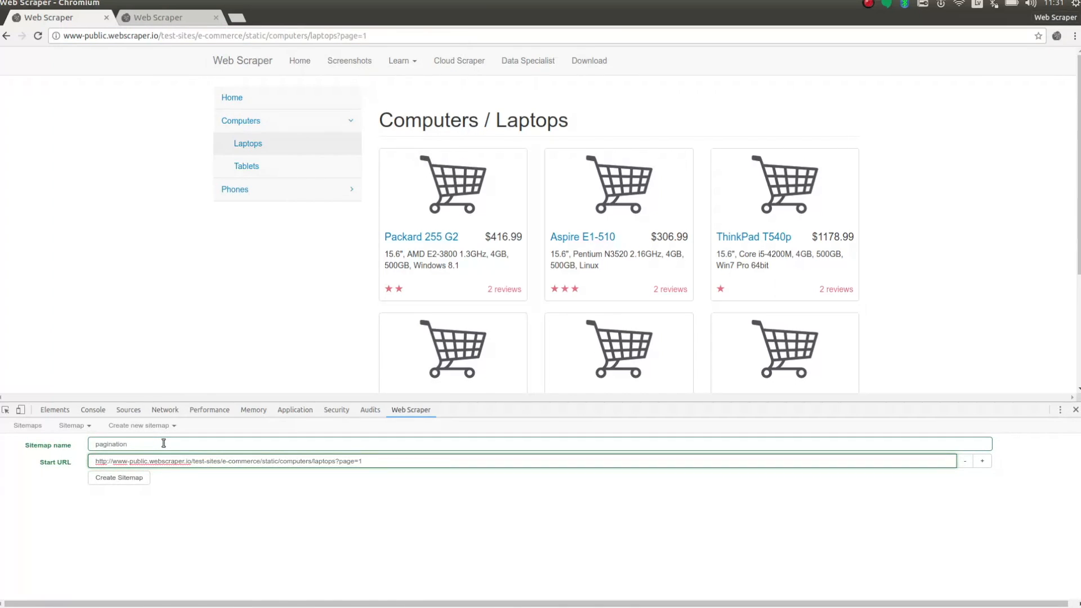
double_click(338, 461)
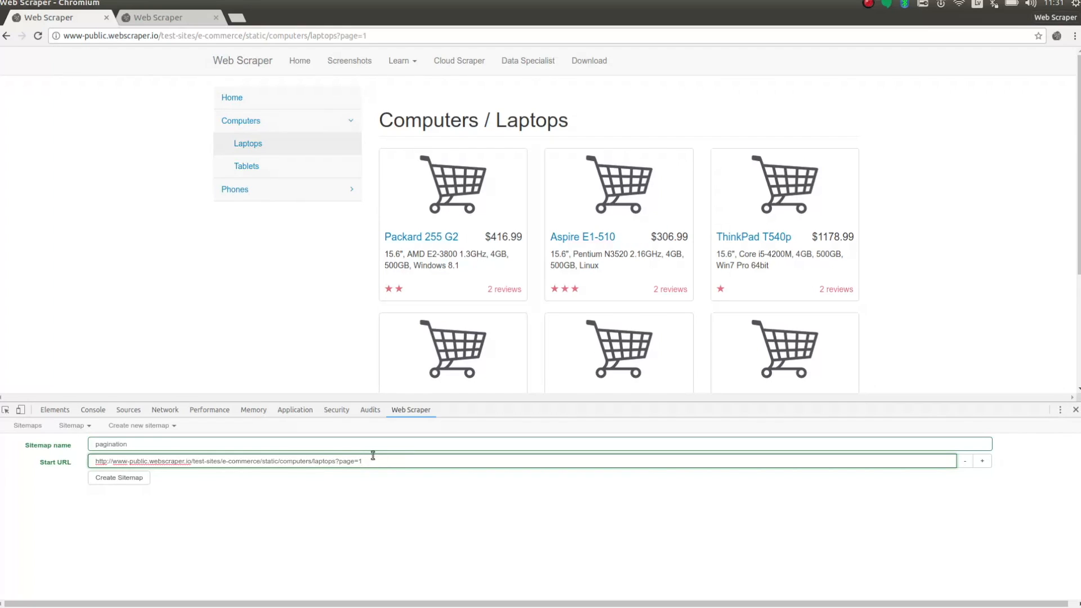
left_click(382, 462)
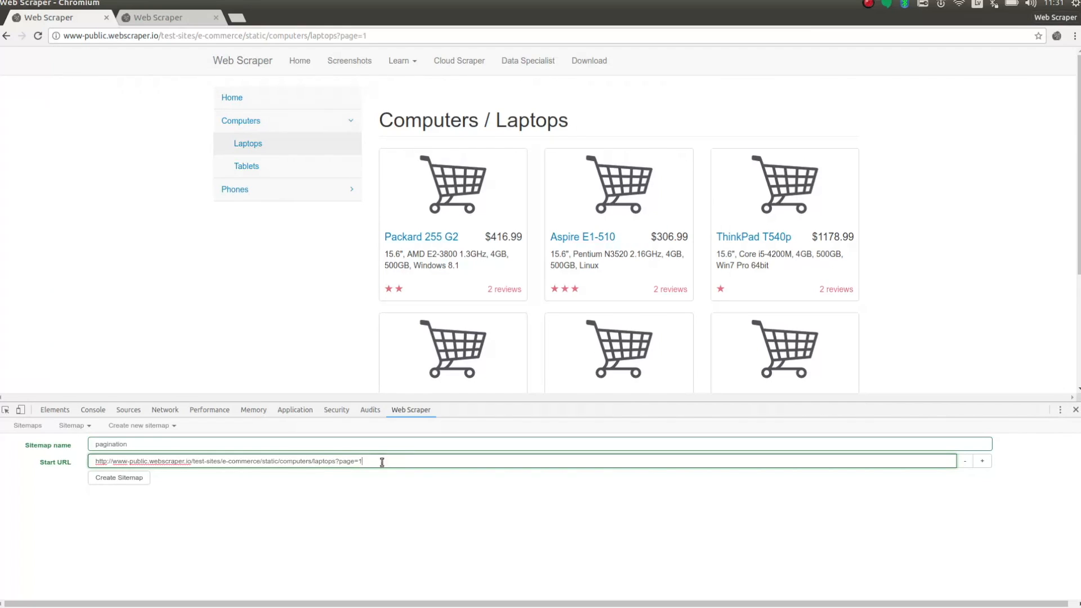
type("[1-20]")
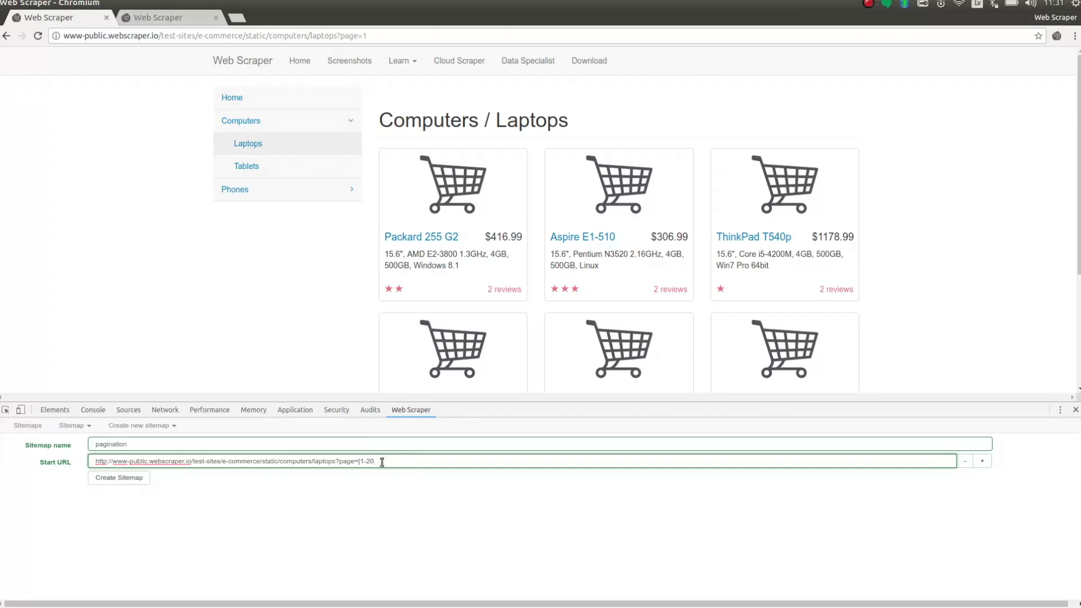
type("]")
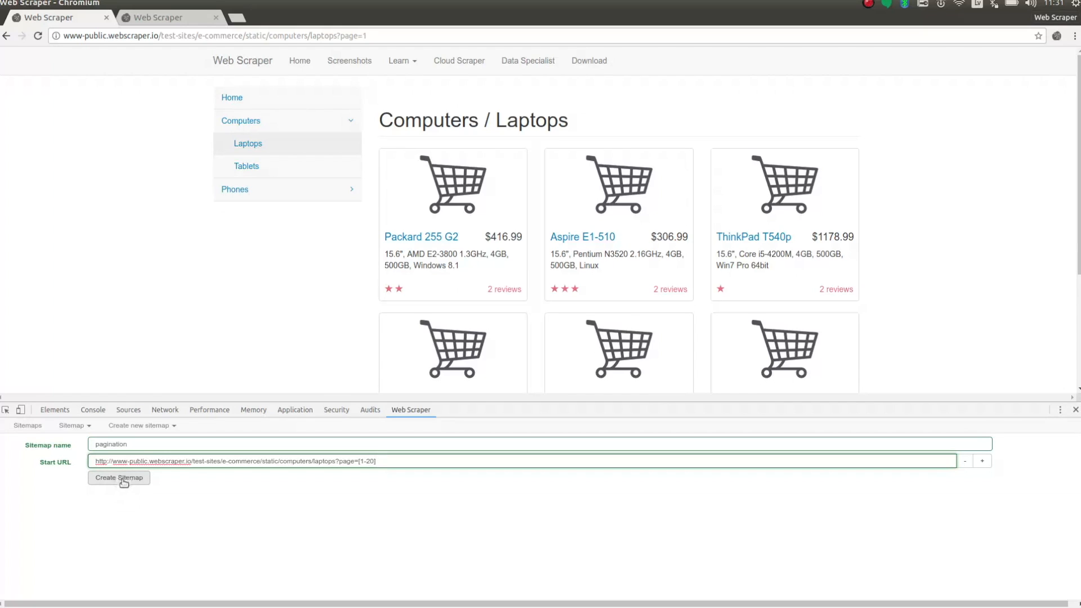
left_click(118, 477)
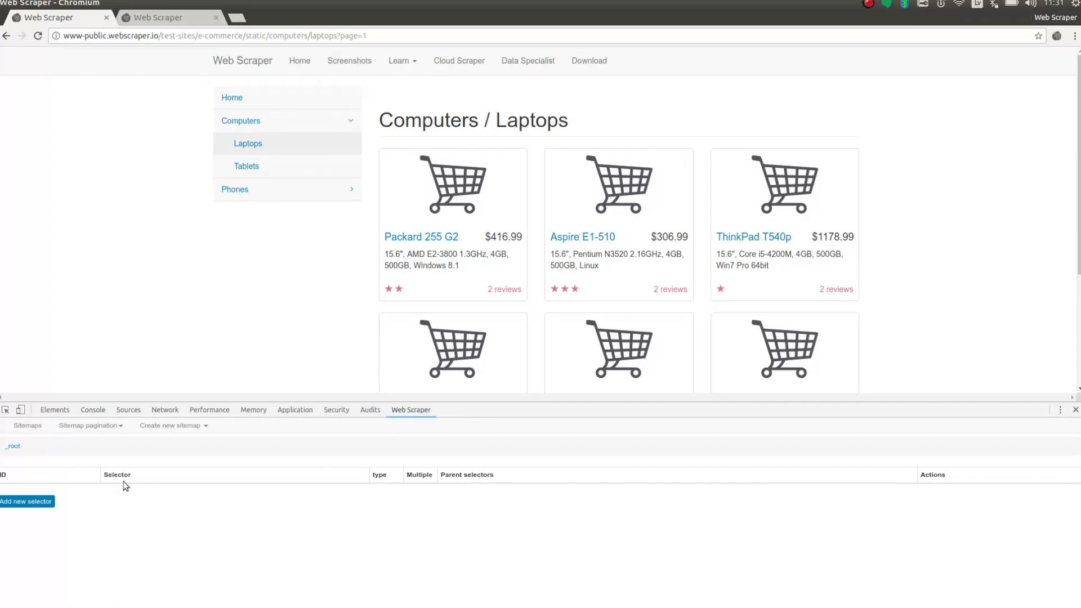
mouse_move(116, 492)
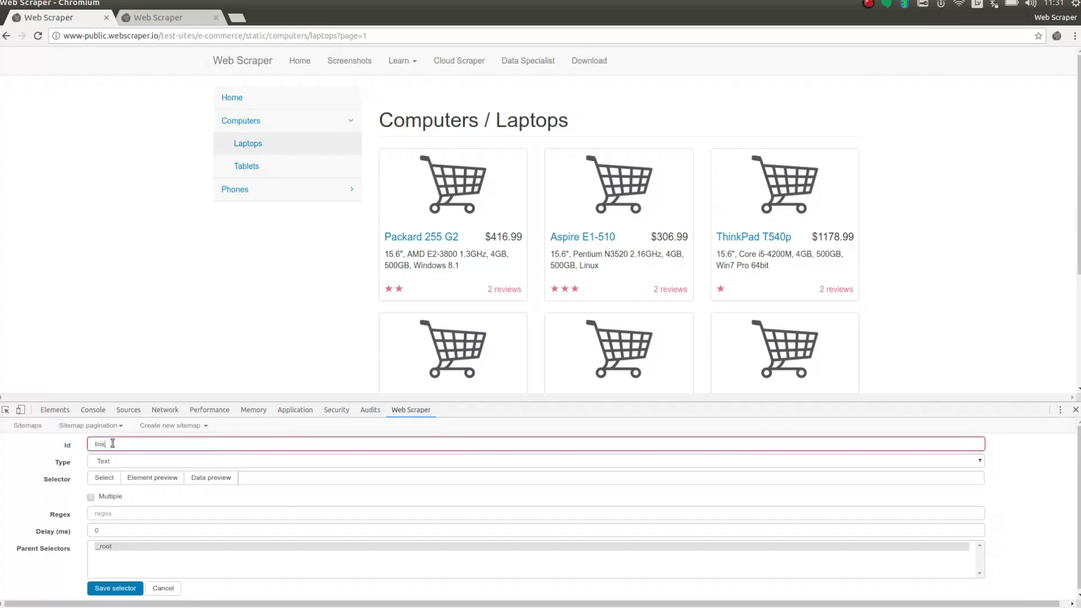
- Save a multiple Link selector named link picking the product titles
left_click(530, 461)
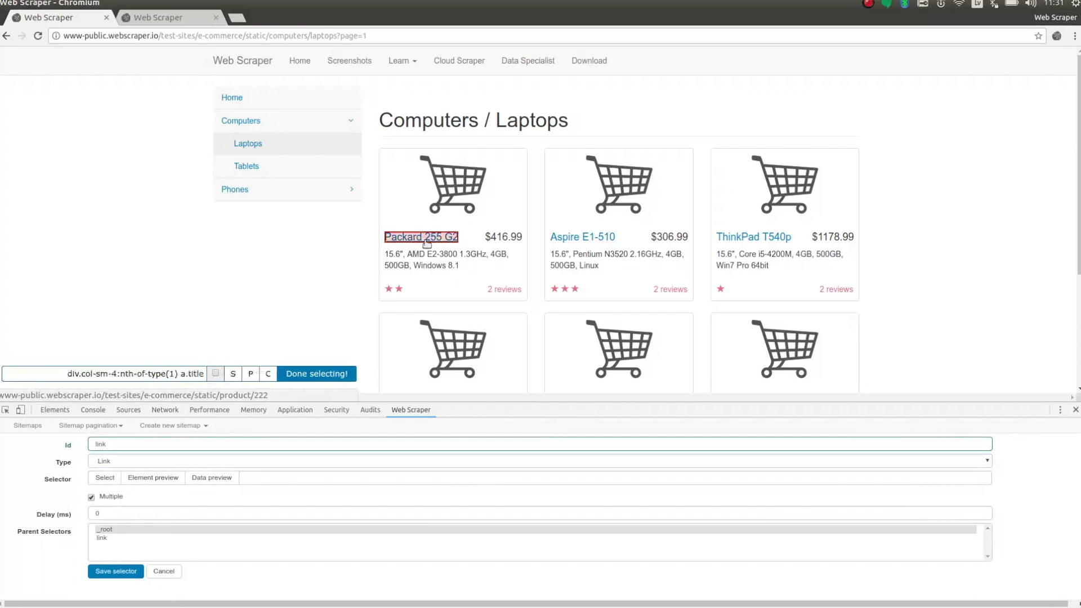
left_click(317, 374)
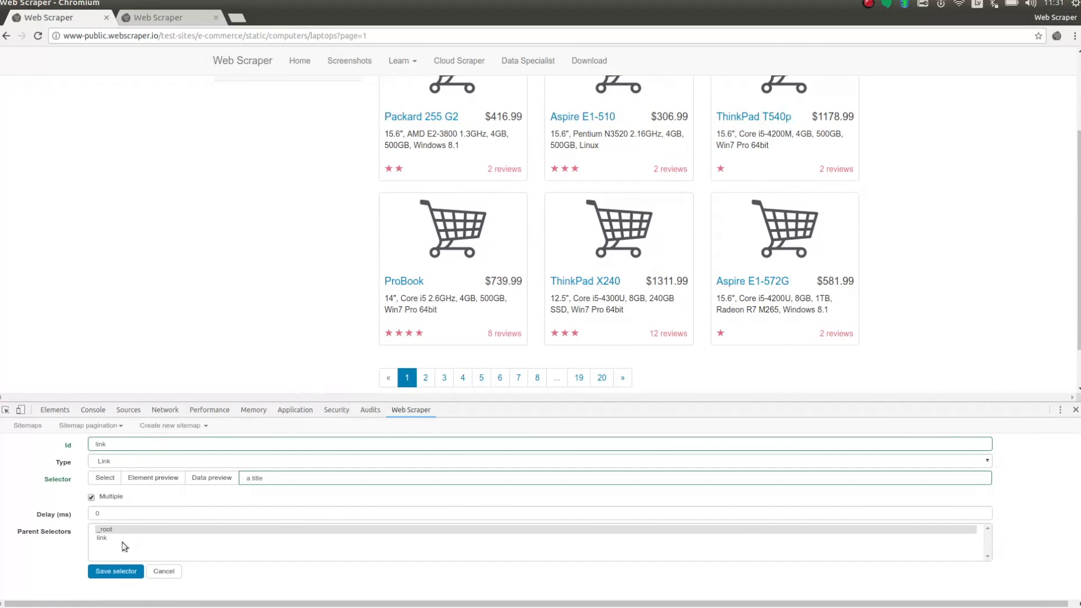
left_click(115, 571)
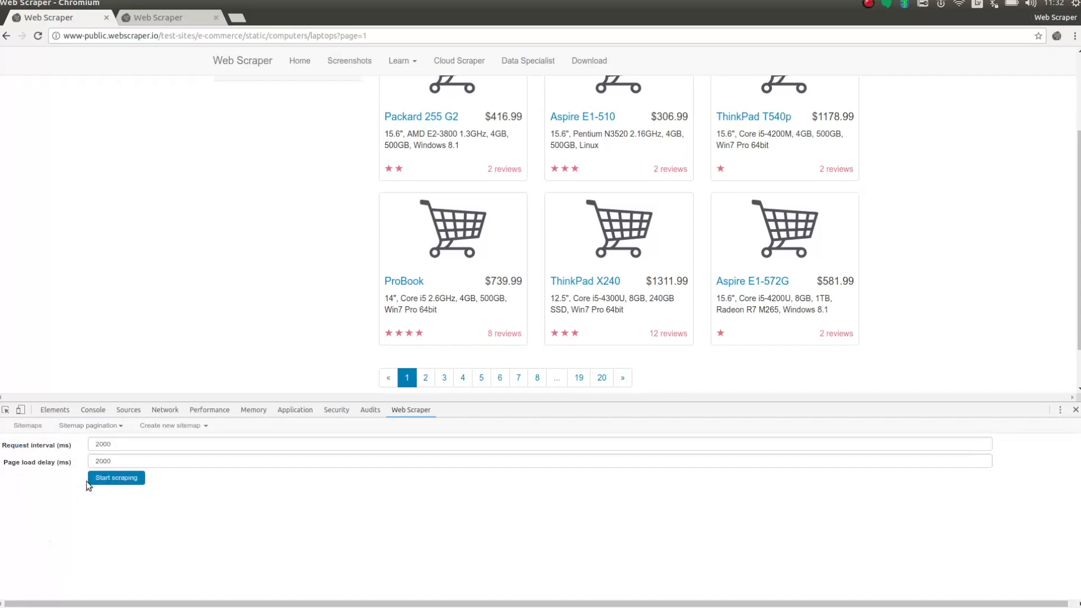
- Run the scrape and refresh to show product names and URLs from pages 17–20
left_click(116, 477)
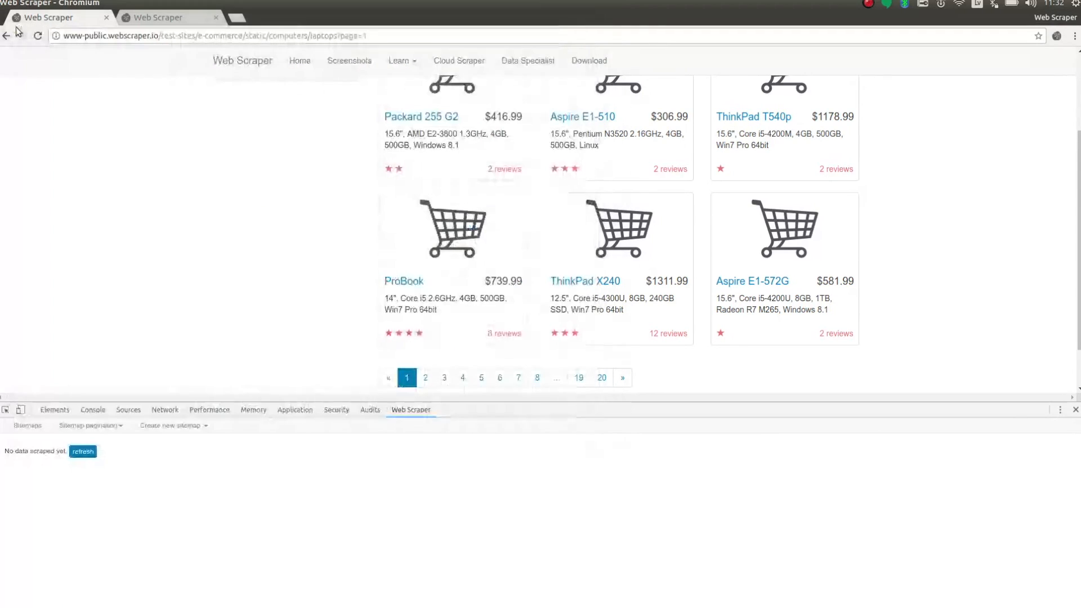
left_click(82, 451)
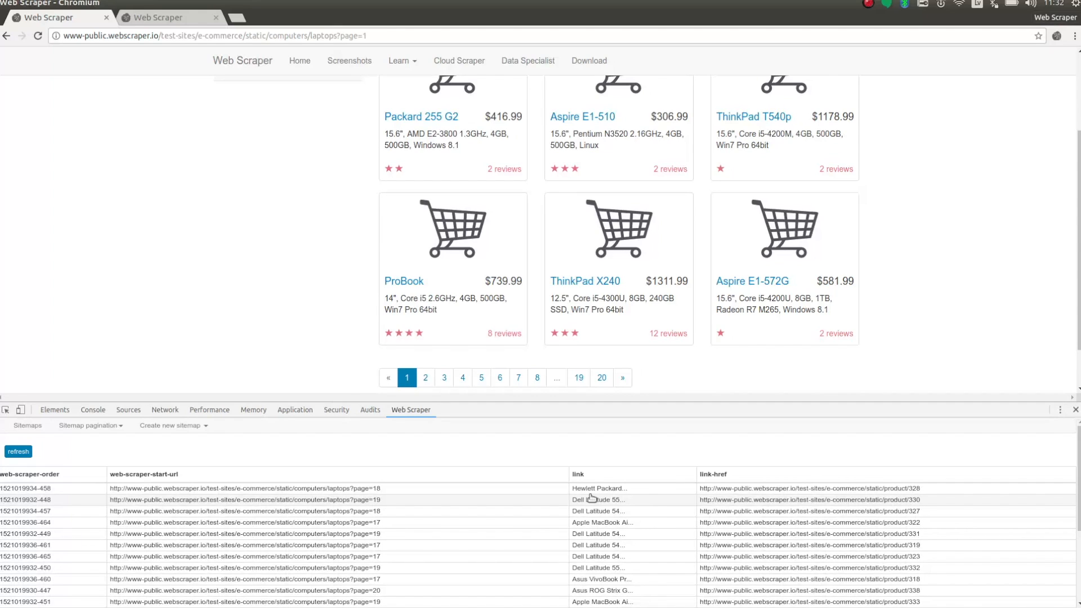
- Create a second sitemap, pagination2, starting at the laptops page-1 URL
left_click(170, 426)
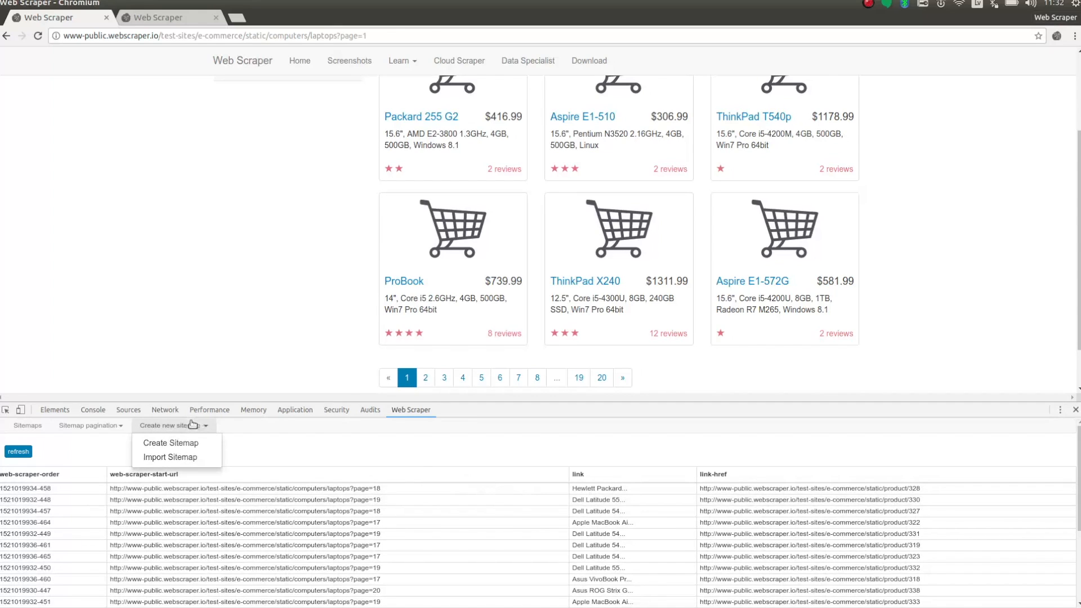
left_click(170, 443)
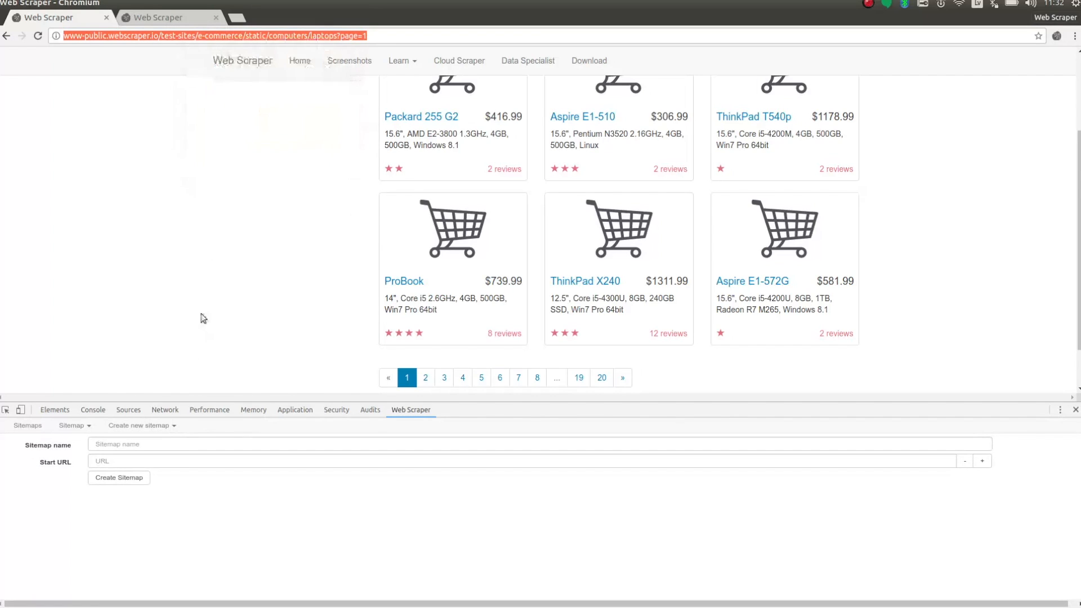
type("pagination2")
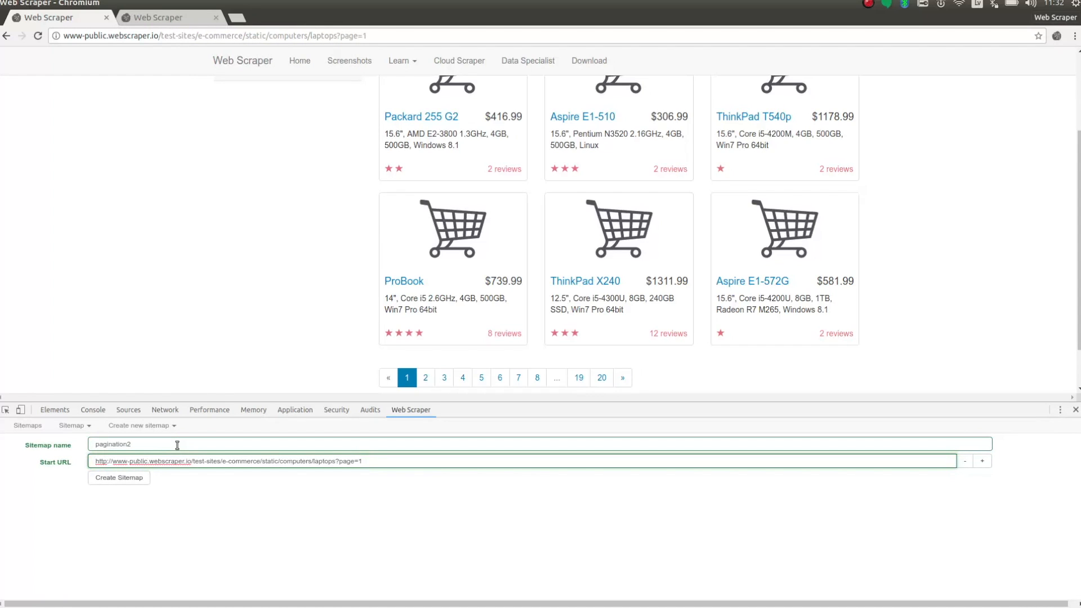
left_click(118, 477)
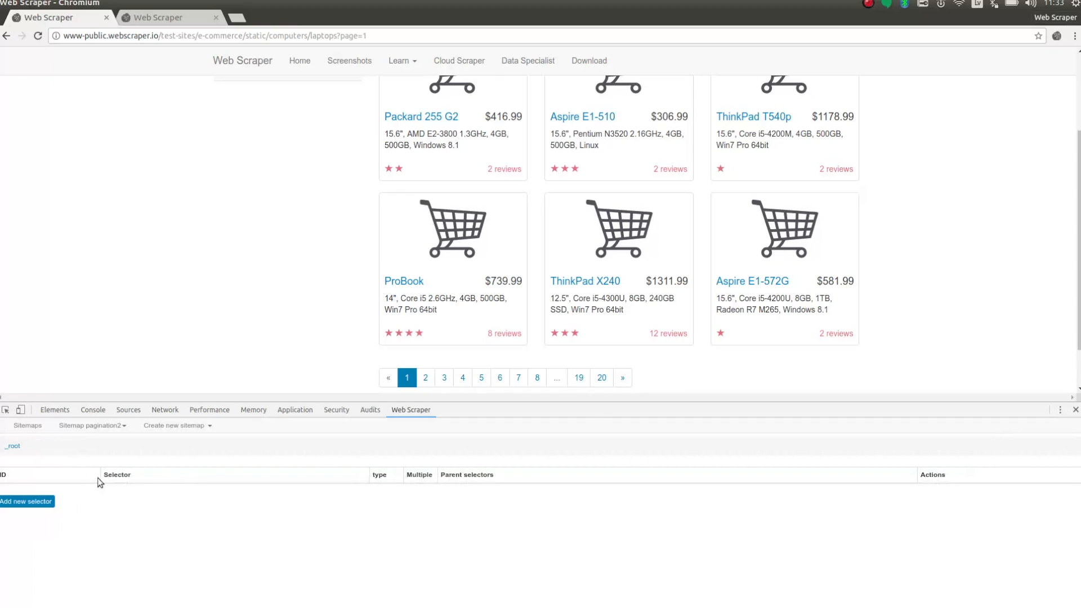
mouse_move(58, 495)
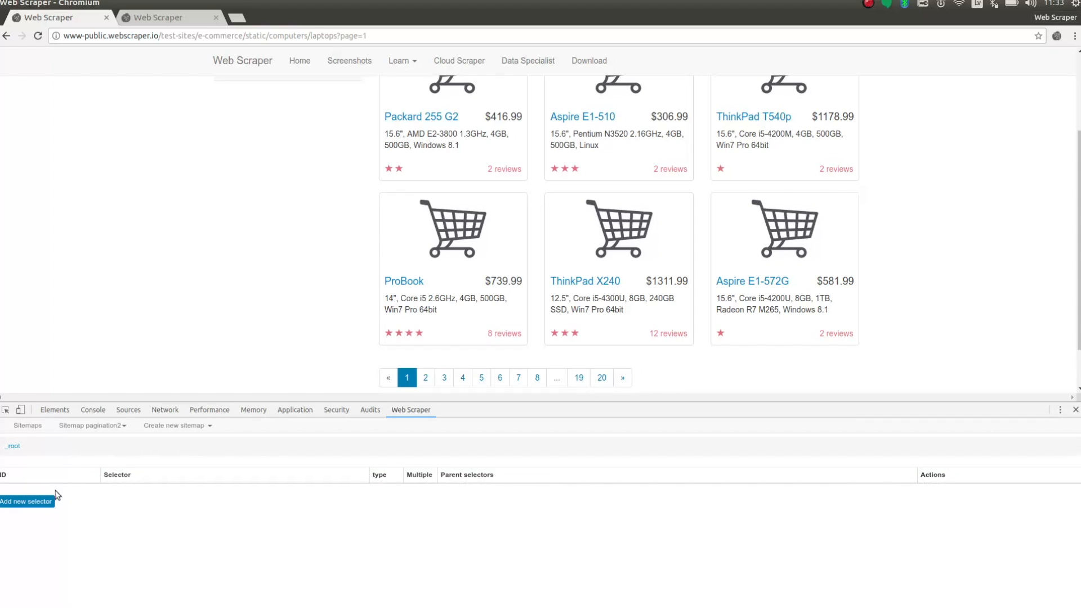
- Save a multiple Link selector pagination on the page-number links, parented by _root and itself
left_click(26, 501)
type("pagination")
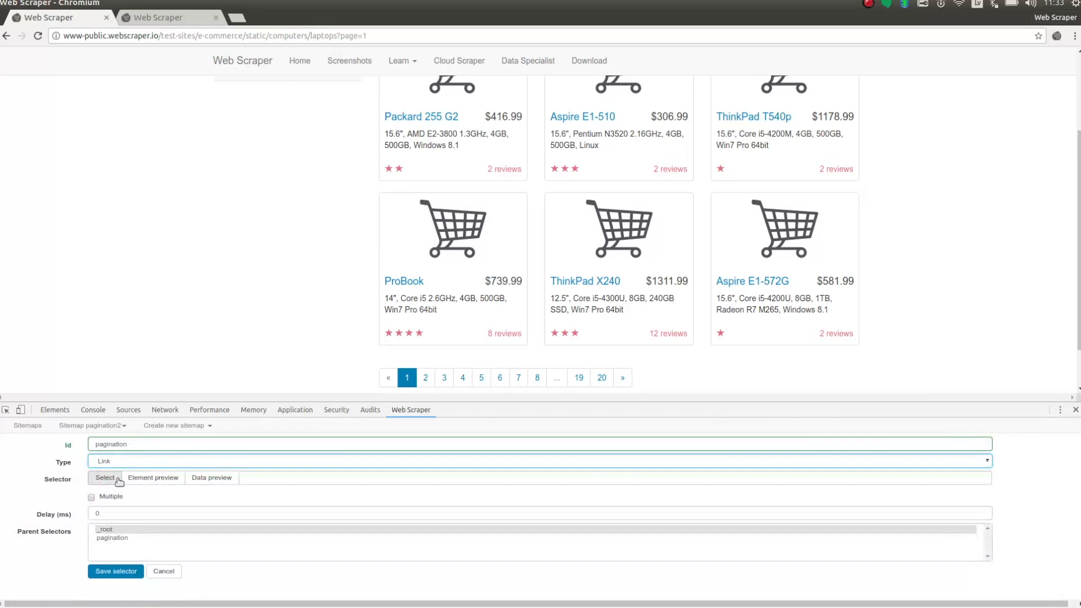
left_click(105, 478)
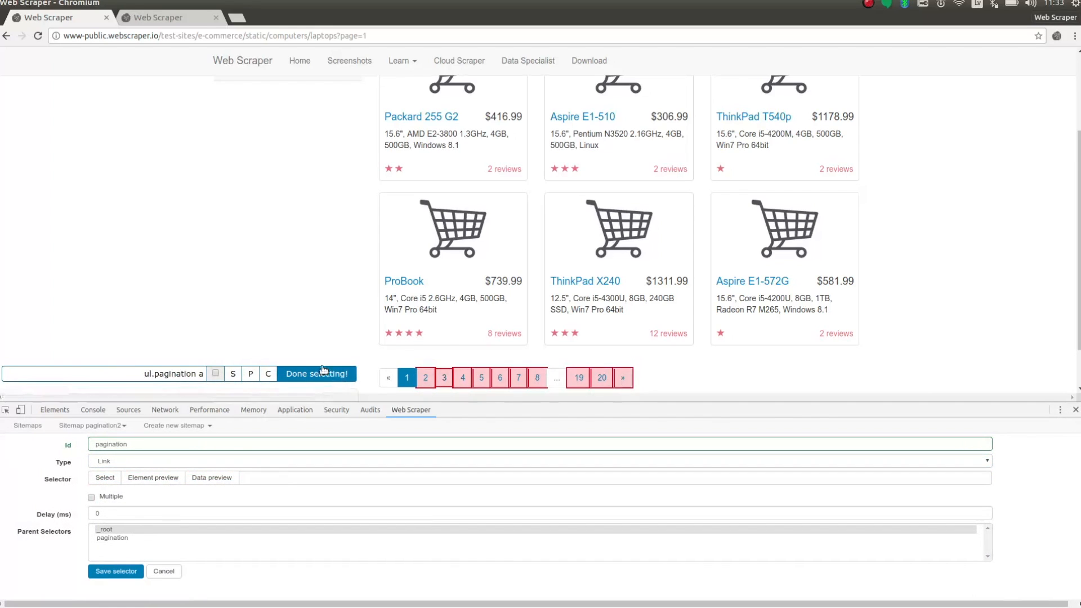
left_click(317, 373)
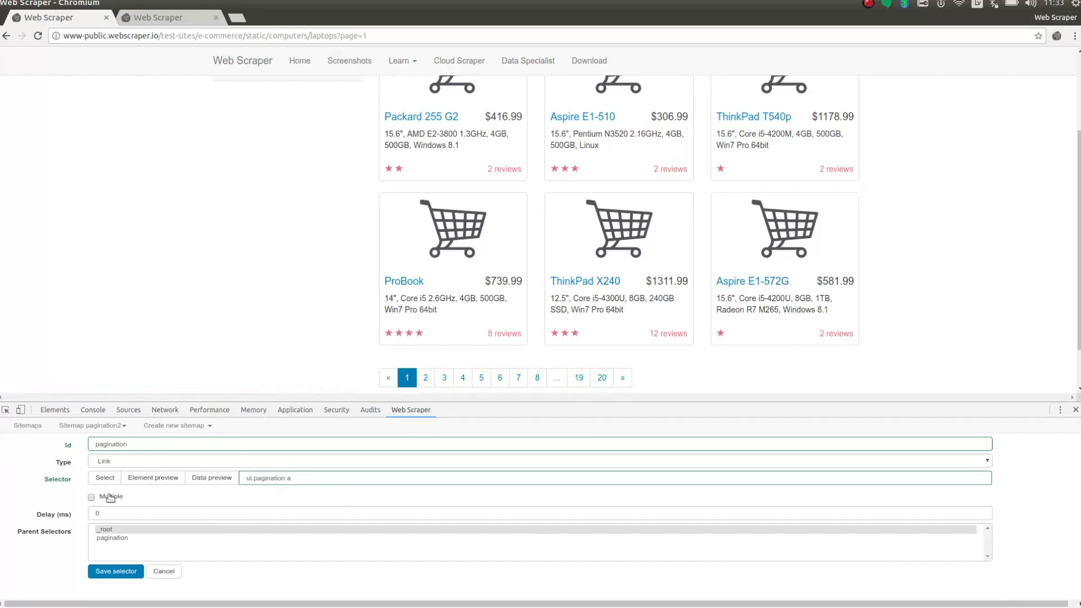
left_click(91, 497)
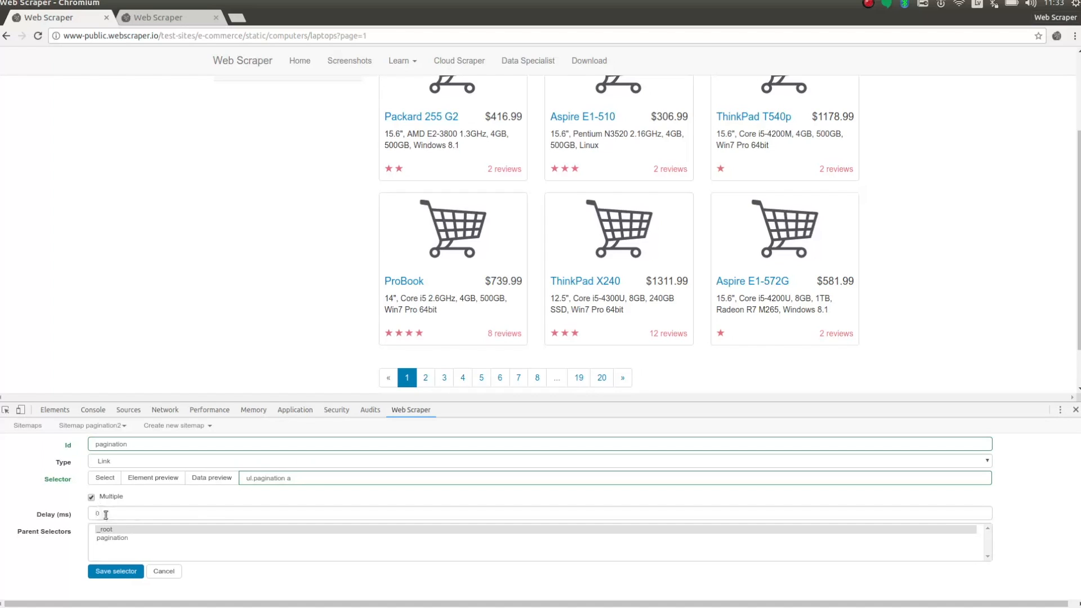
left_click(111, 538)
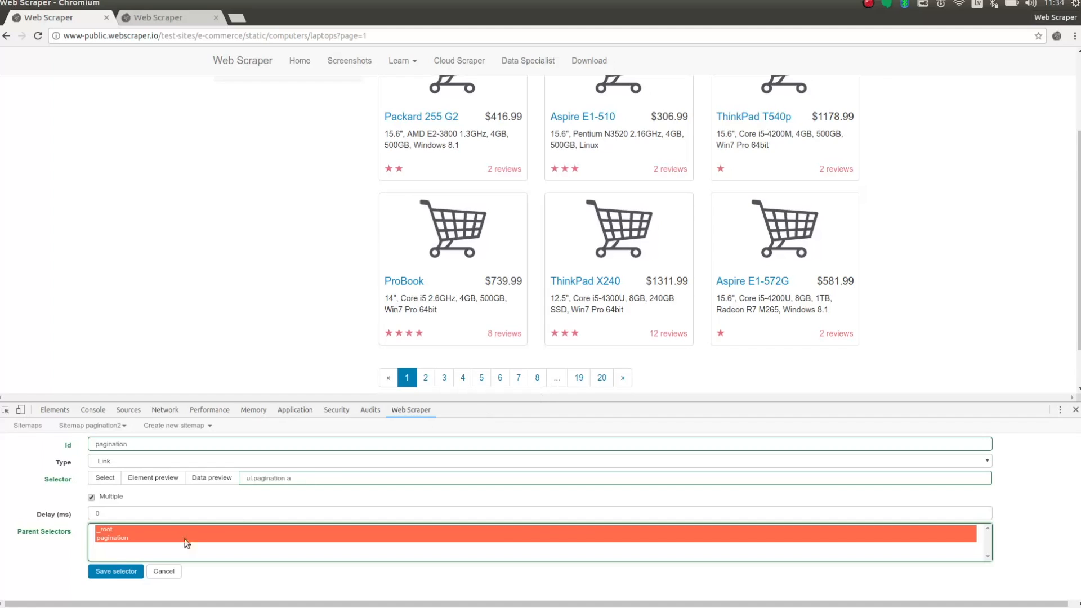
left_click(114, 571)
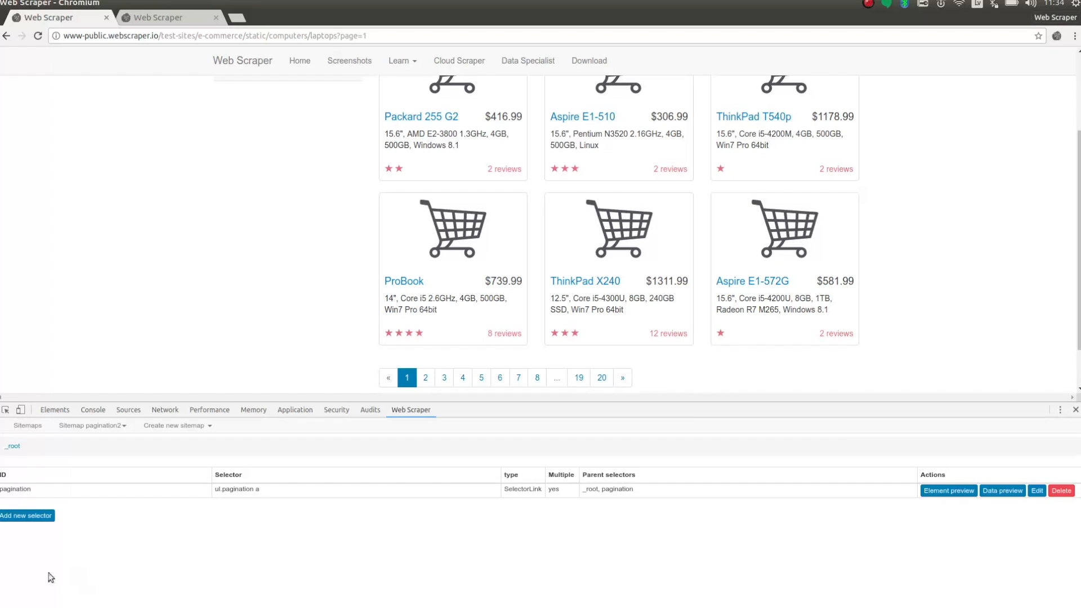
- Save a multiple Link selector links on the product titles under _root and pagination
left_click(26, 516)
type("links")
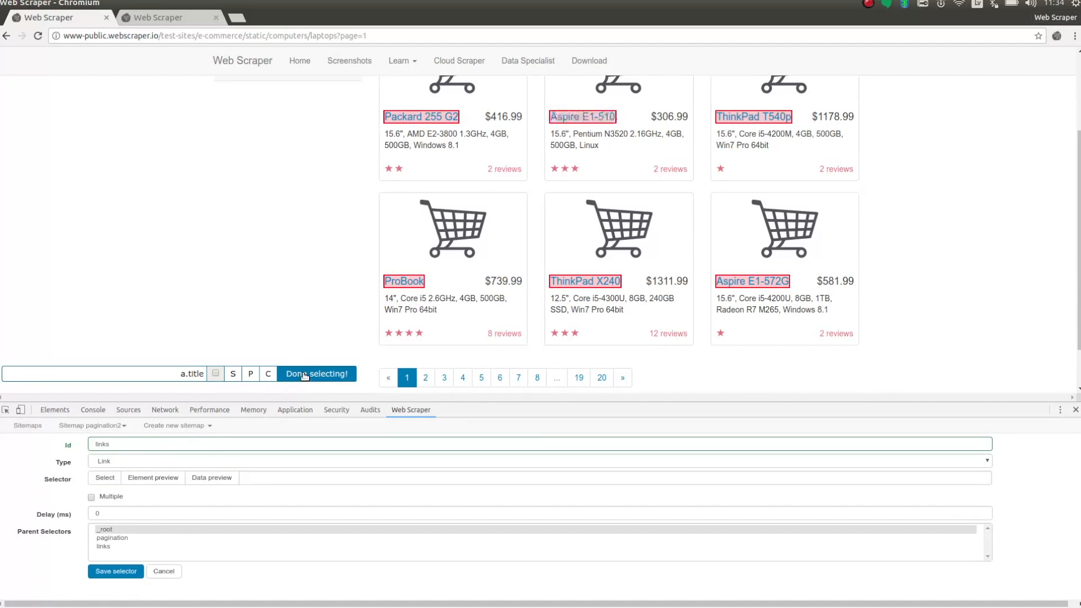
left_click(315, 374)
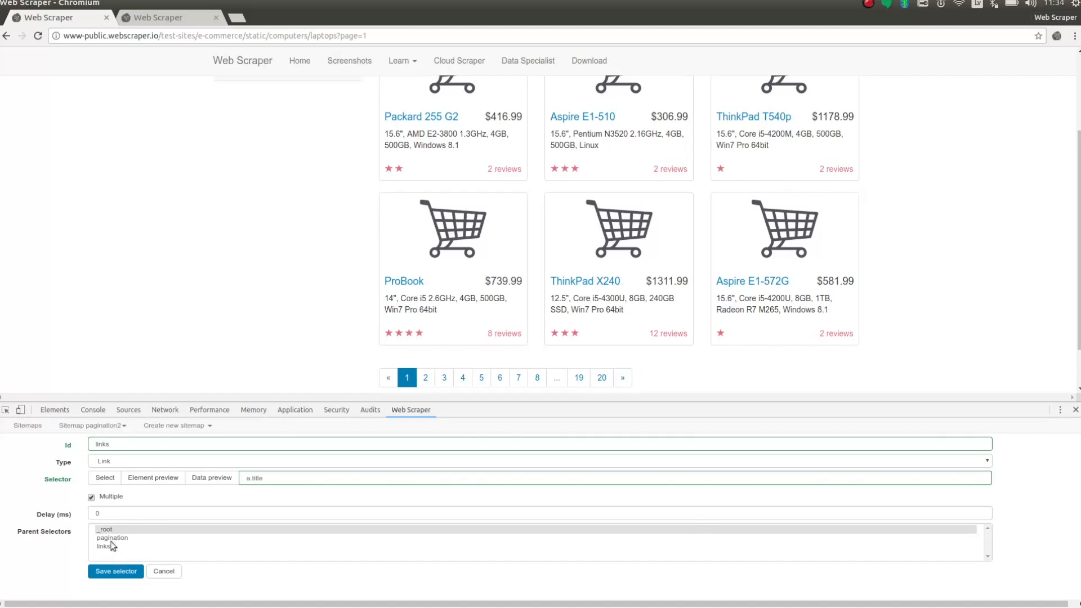
left_click(111, 538)
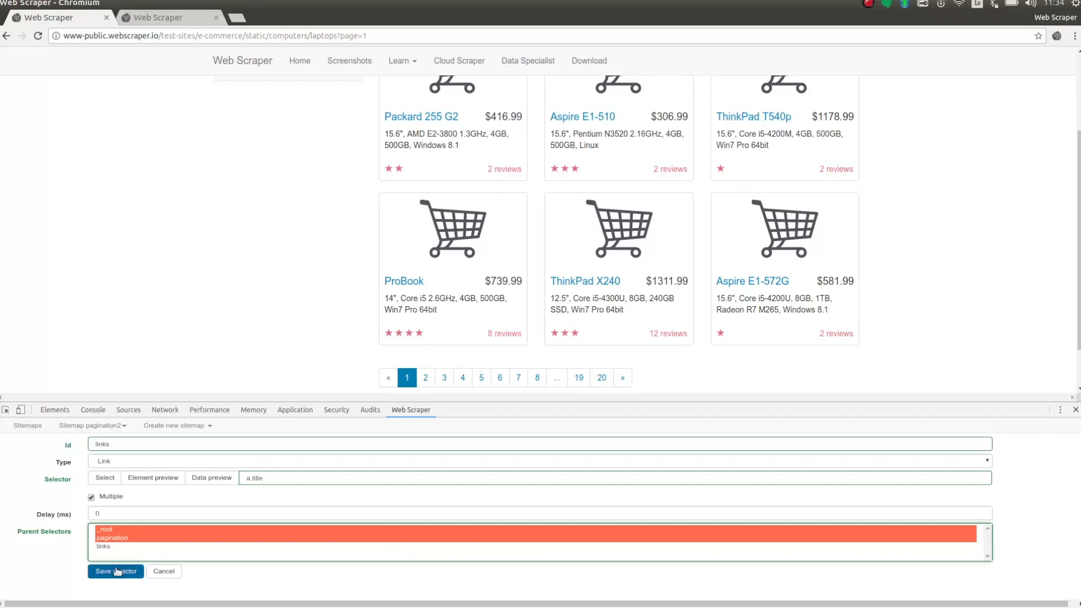
left_click(115, 571)
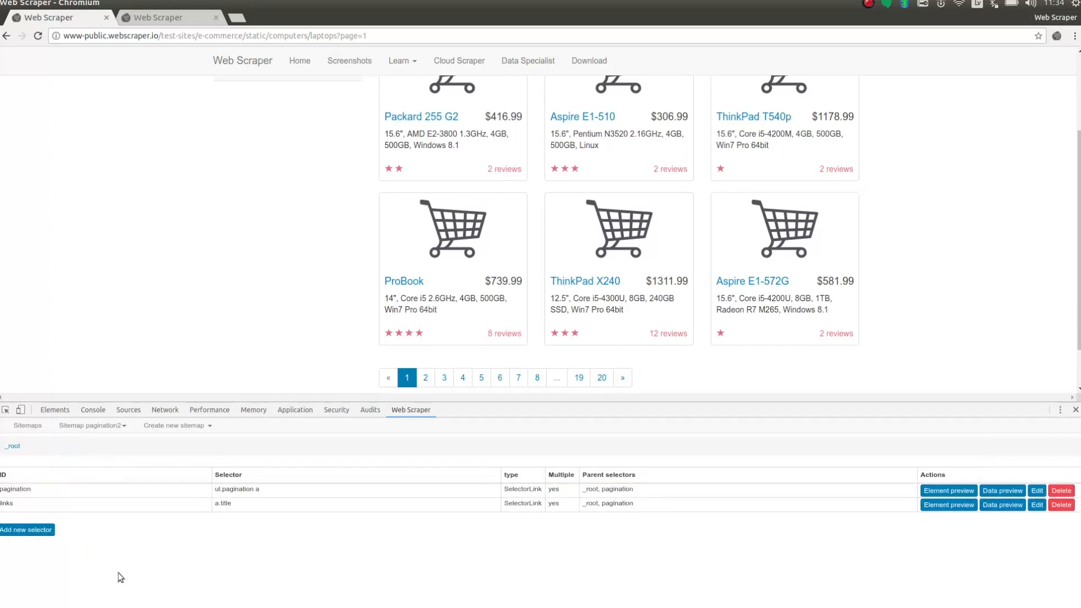
- Show the selector graph of the pagination2 sitemap
left_click(92, 426)
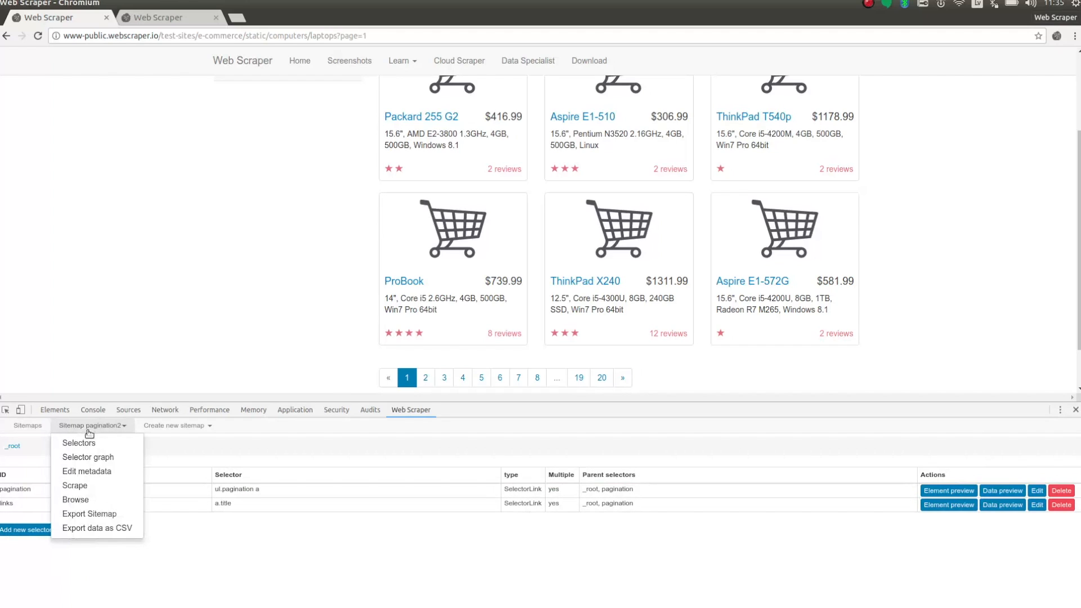
left_click(88, 457)
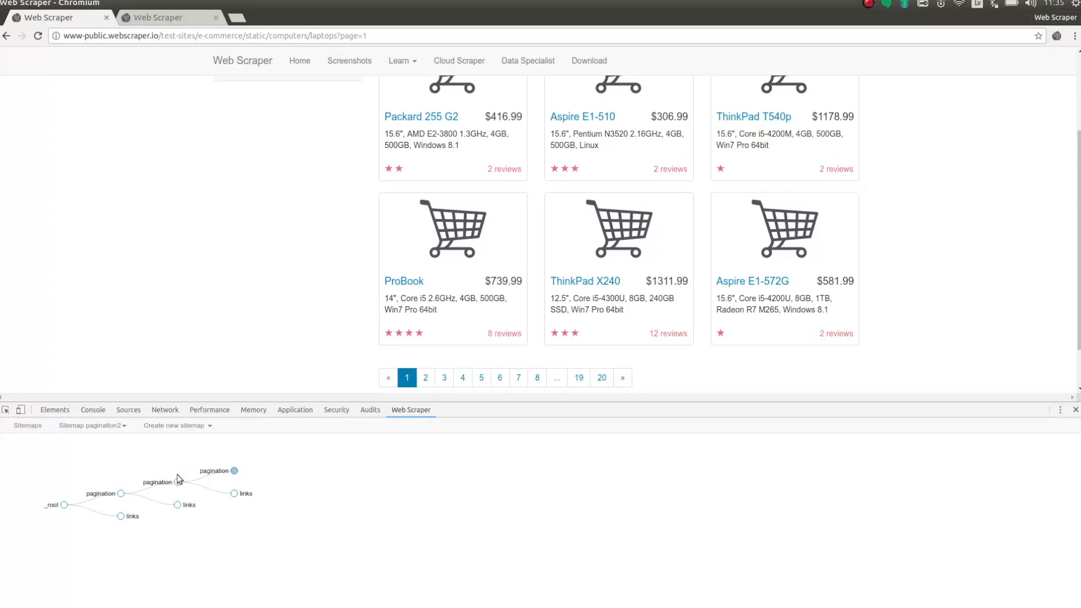
mouse_move(181, 467)
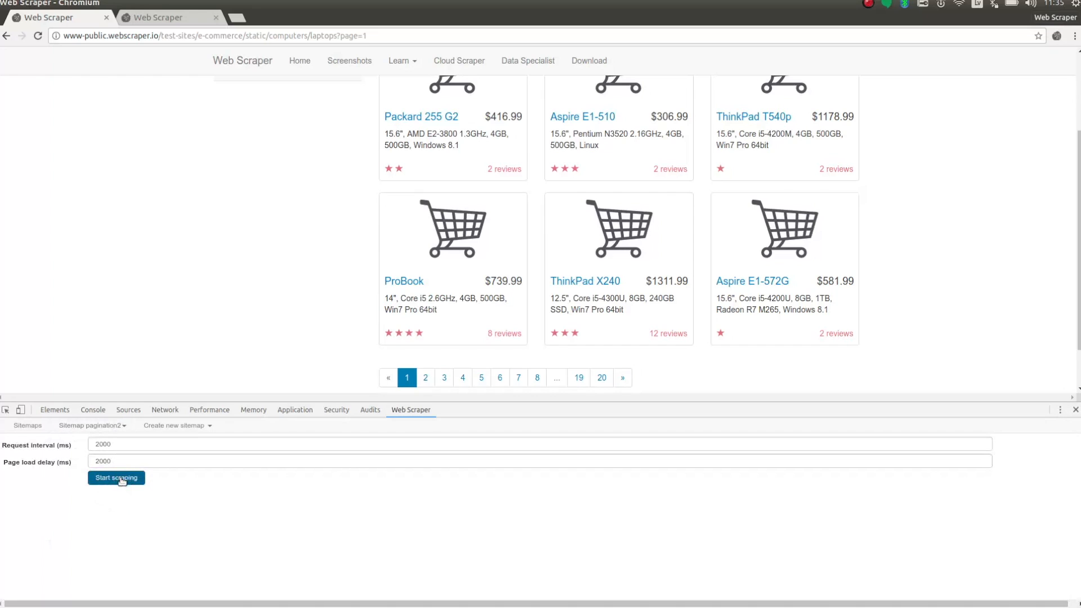
- Start scraping pagination2 with 2000 ms request interval and page load delay
left_click(116, 477)
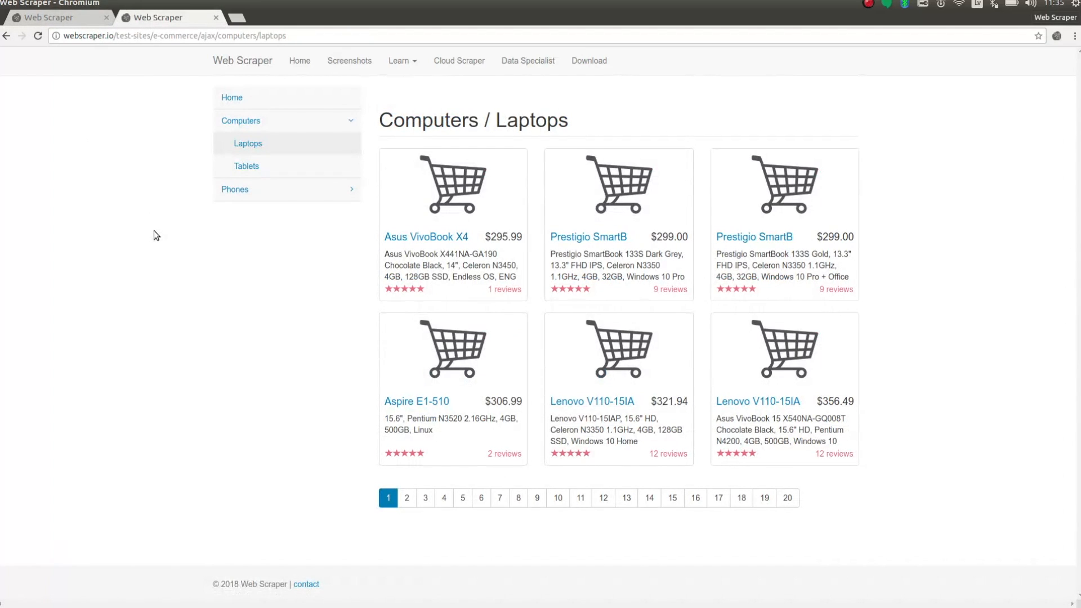
- Page through the AJAX laptops listing (2, 3, onward) while the address stays unchanged
left_click(407, 497)
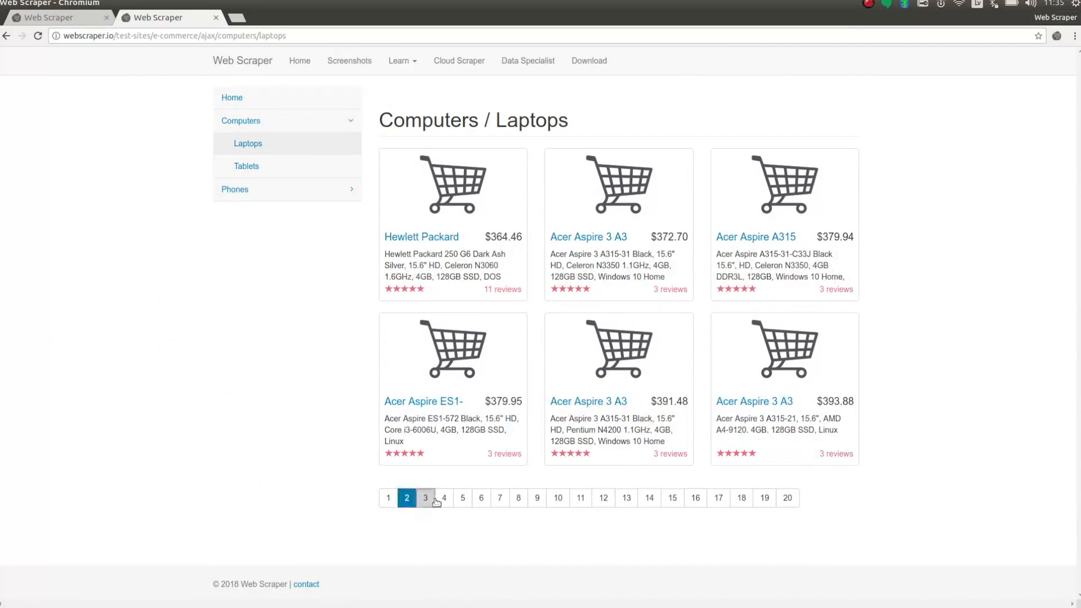
left_click(463, 501)
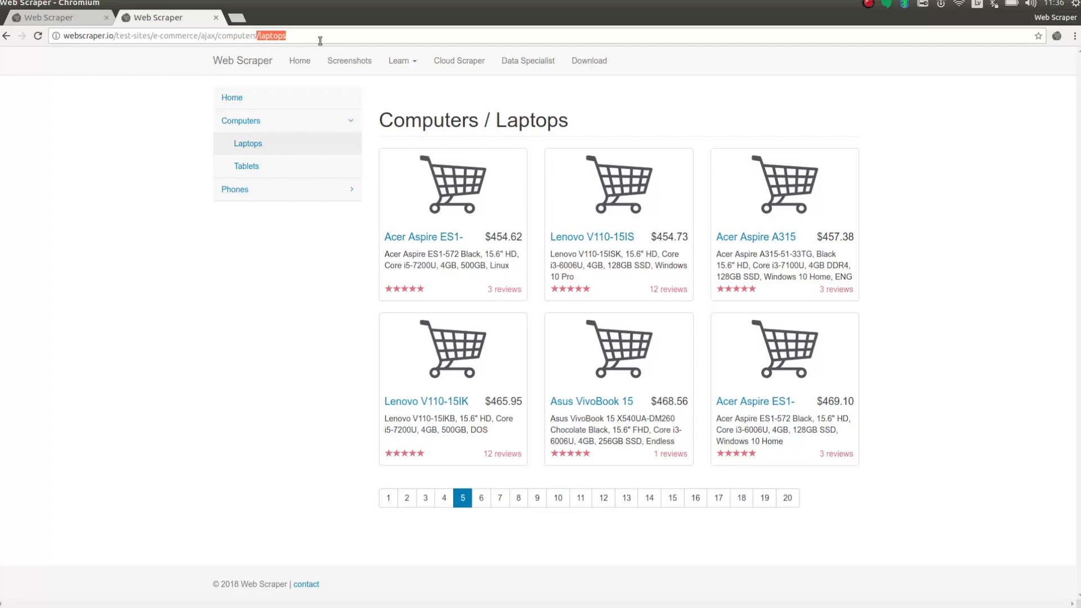
mouse_move(307, 49)
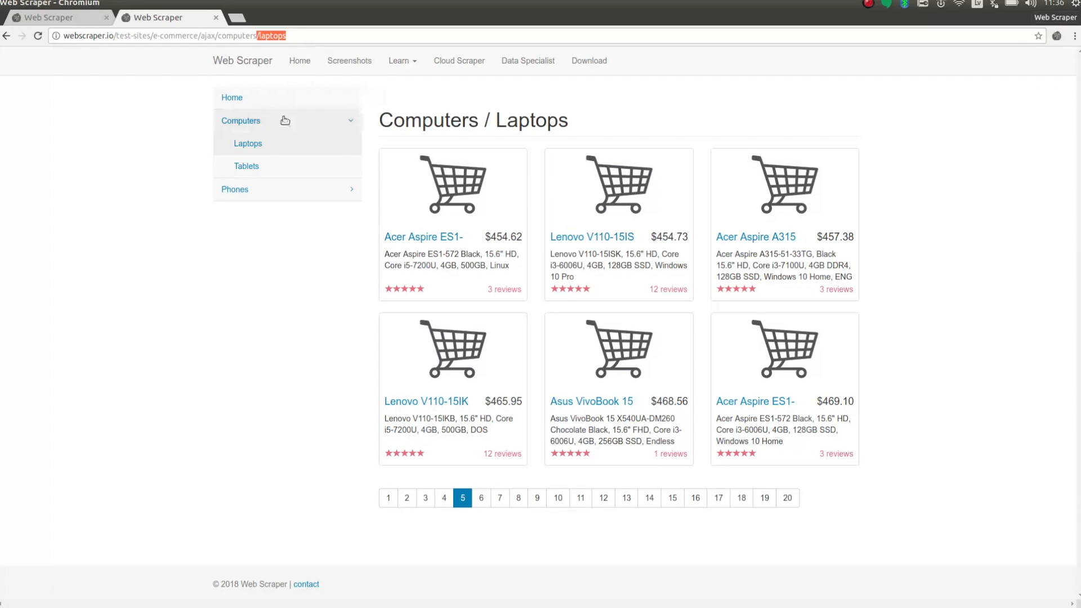
left_click(499, 498)
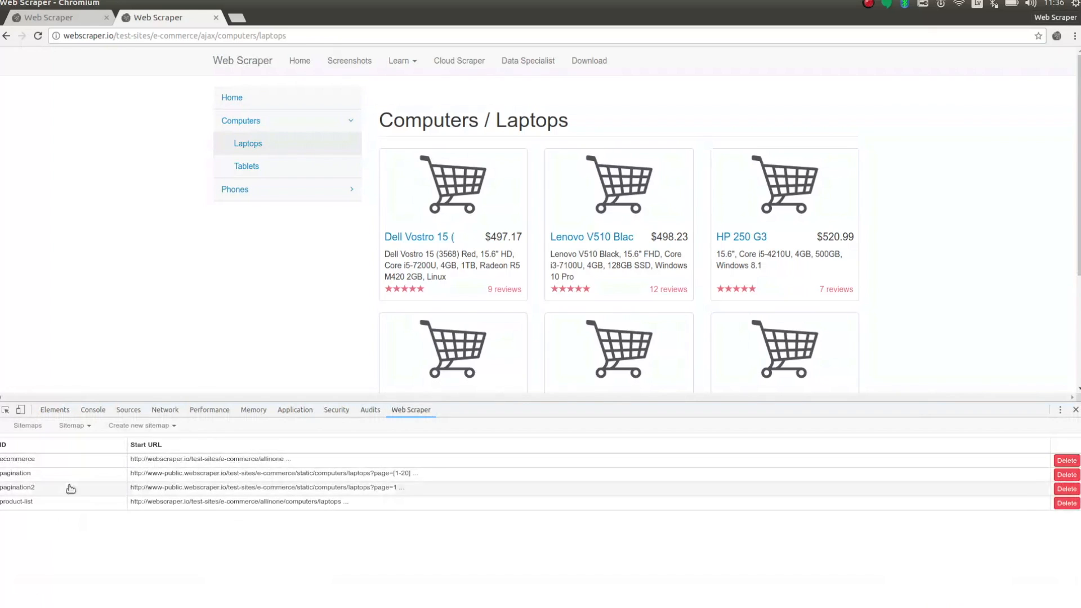
- Create a new sitemap named click-pagination for the AJAX laptops page
left_click(138, 426)
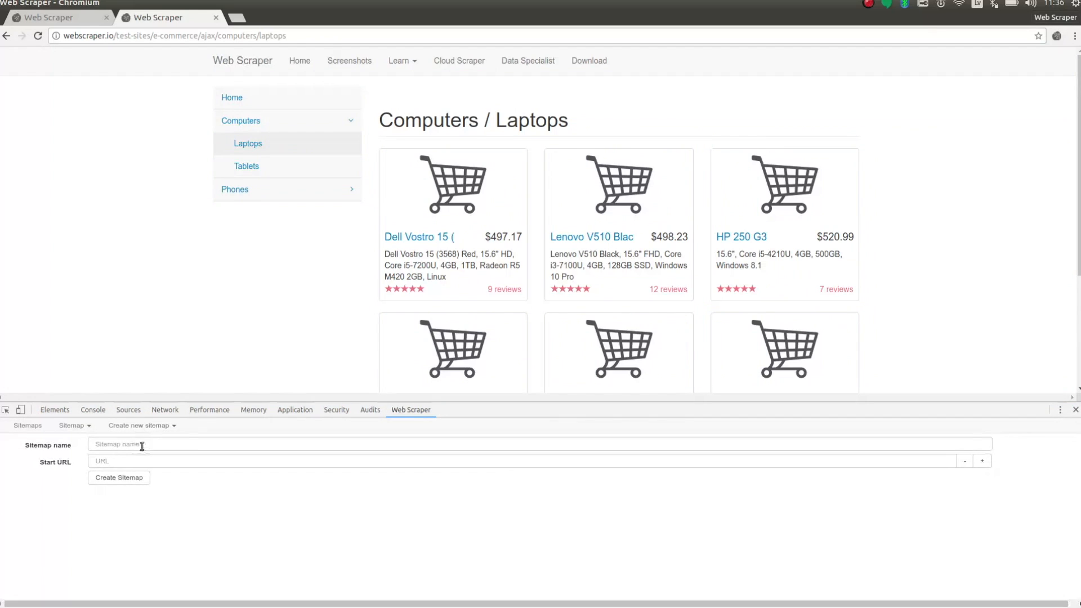
type("click-pa")
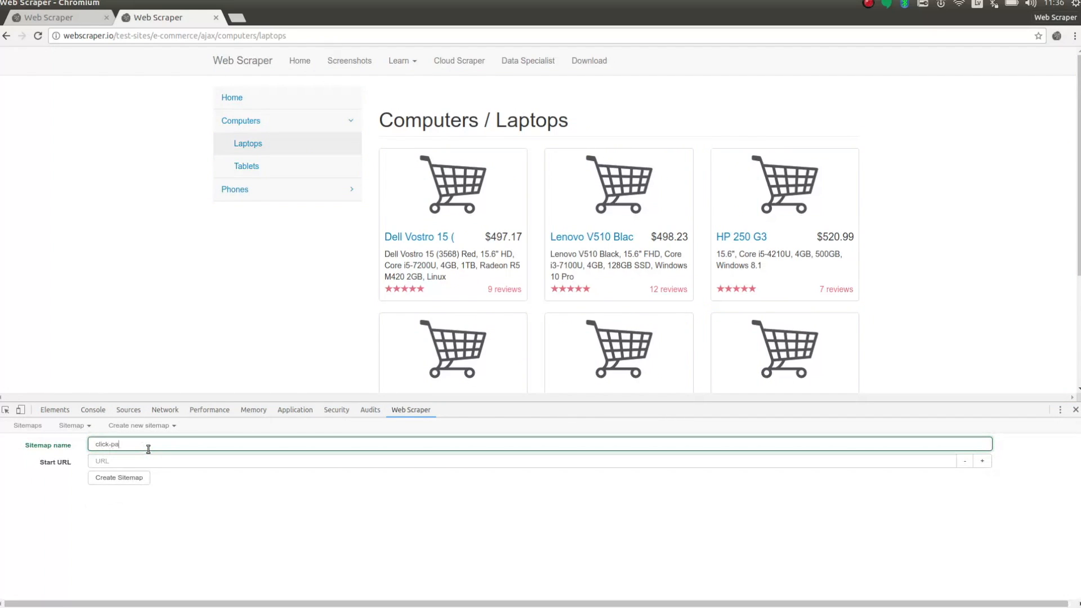
type("gination")
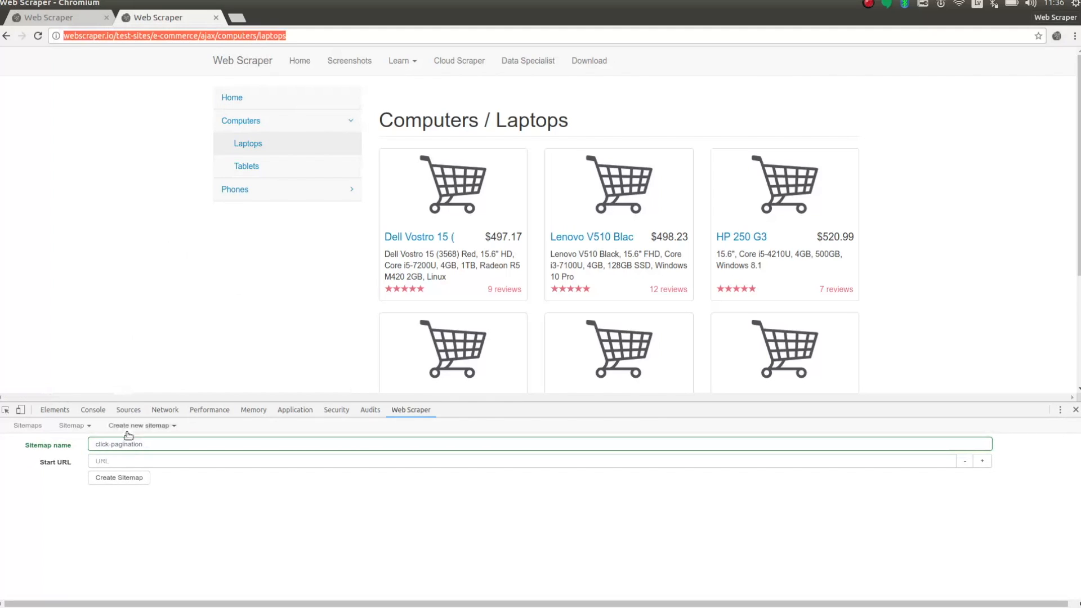
left_click(118, 477)
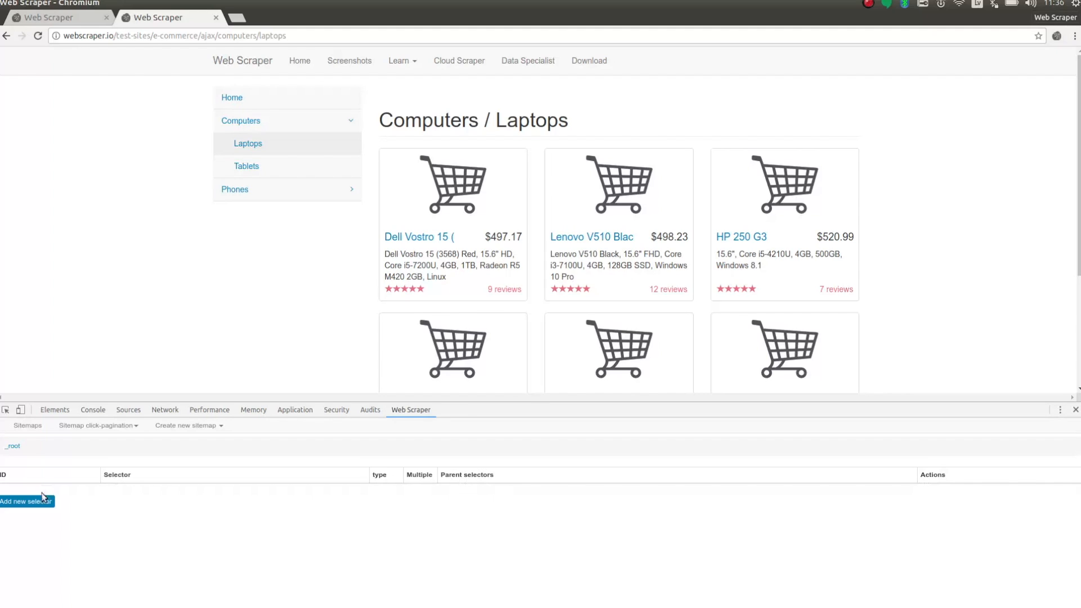
- Fill in an Element click selector click-pagination on div.thumbnail product cards, then pick the pagination buttons to click
left_click(25, 501)
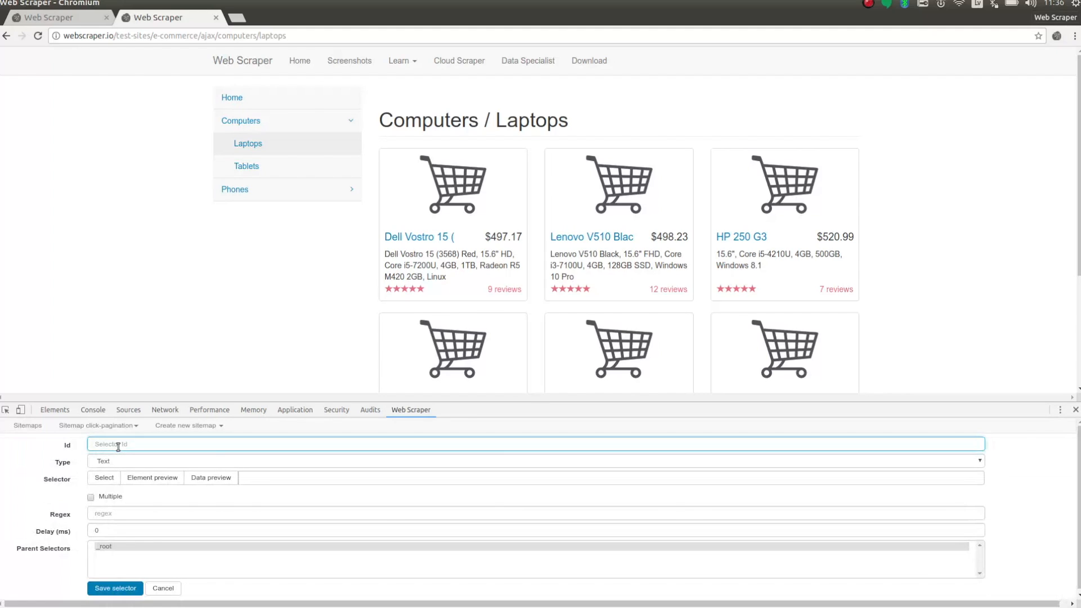
type("click-pagination")
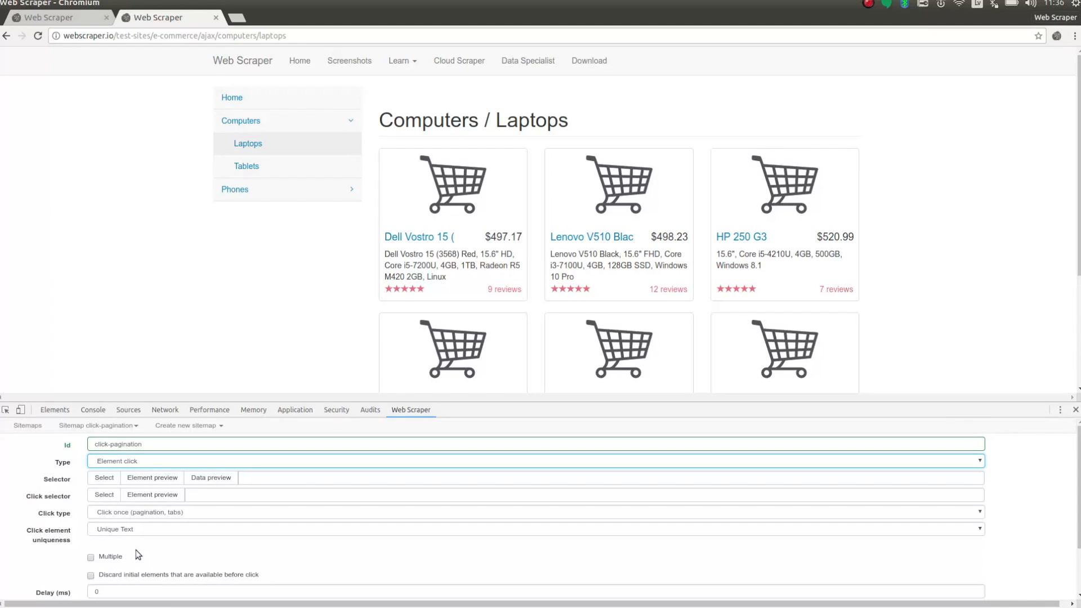
left_click(103, 477)
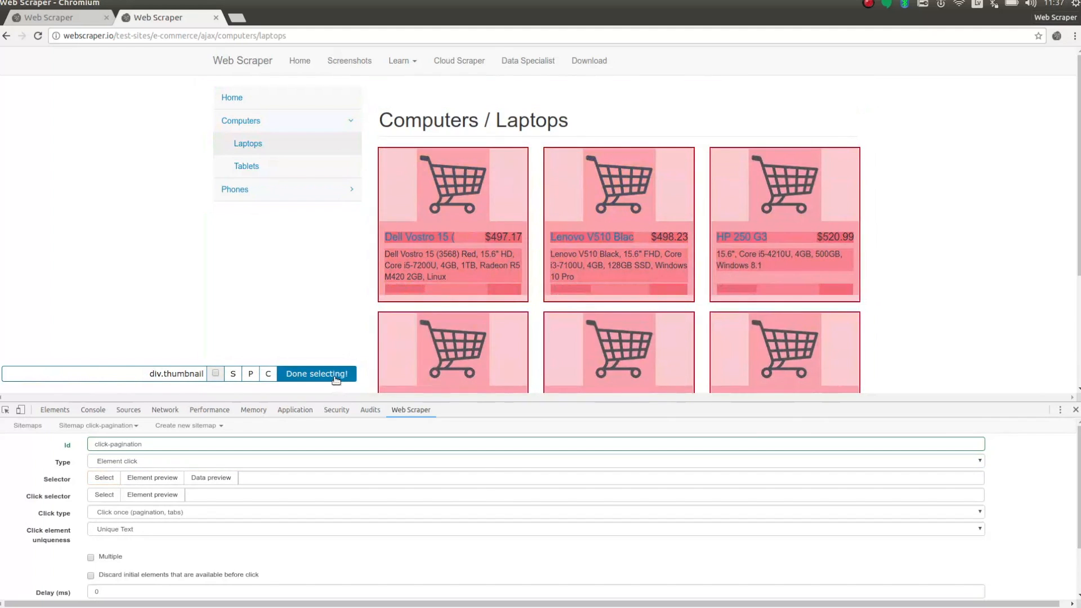
left_click(315, 372)
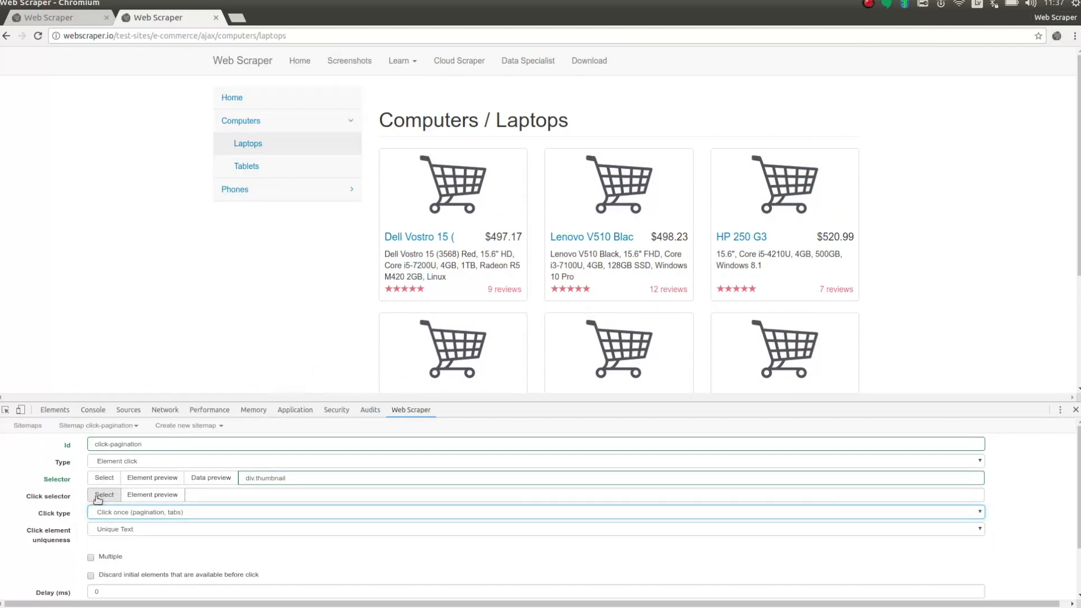
left_click(104, 494)
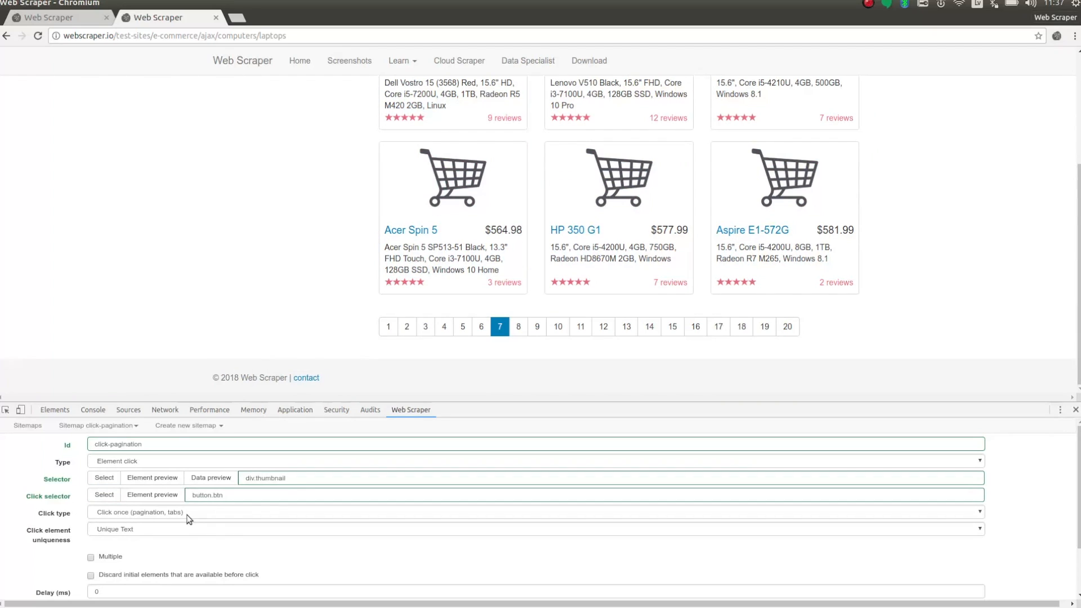
mouse_move(185, 534)
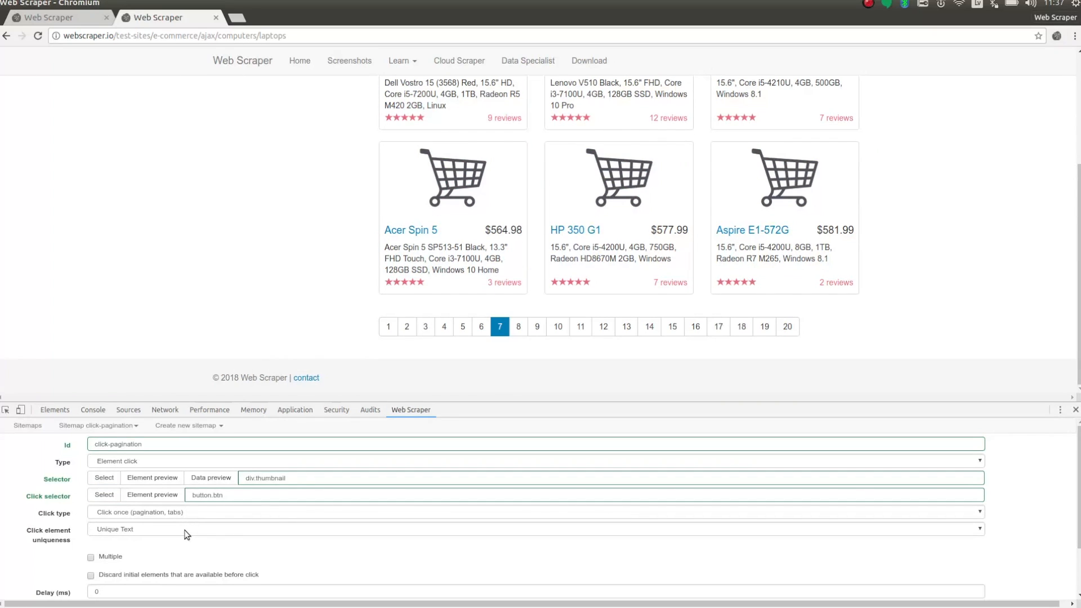
- Make click-pagination multiple, discard initial elements, set a 500 ms delay, and save the selector
left_click(91, 558)
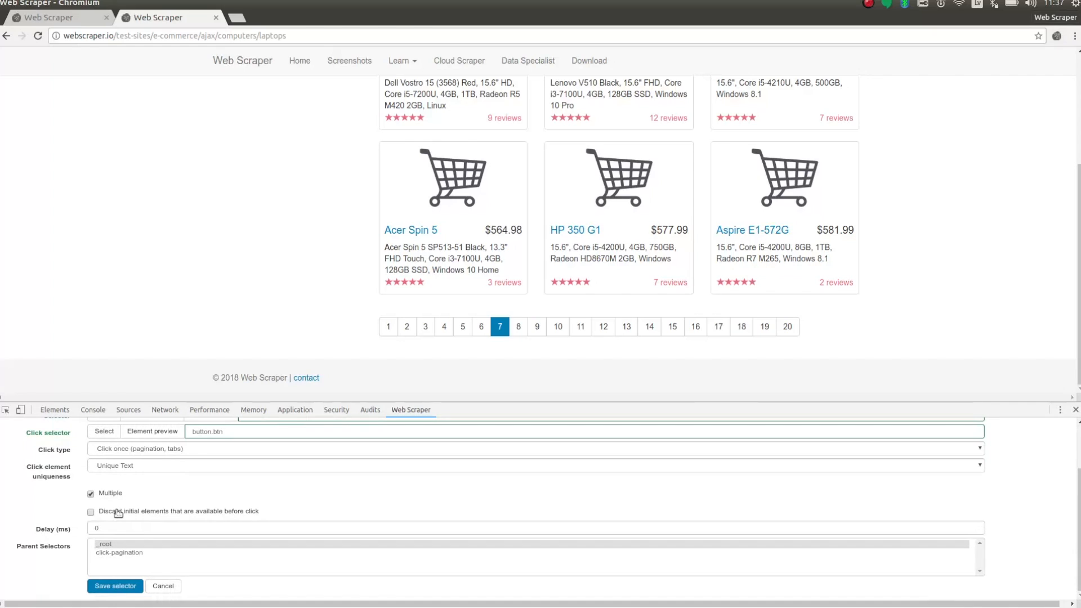
left_click(90, 511)
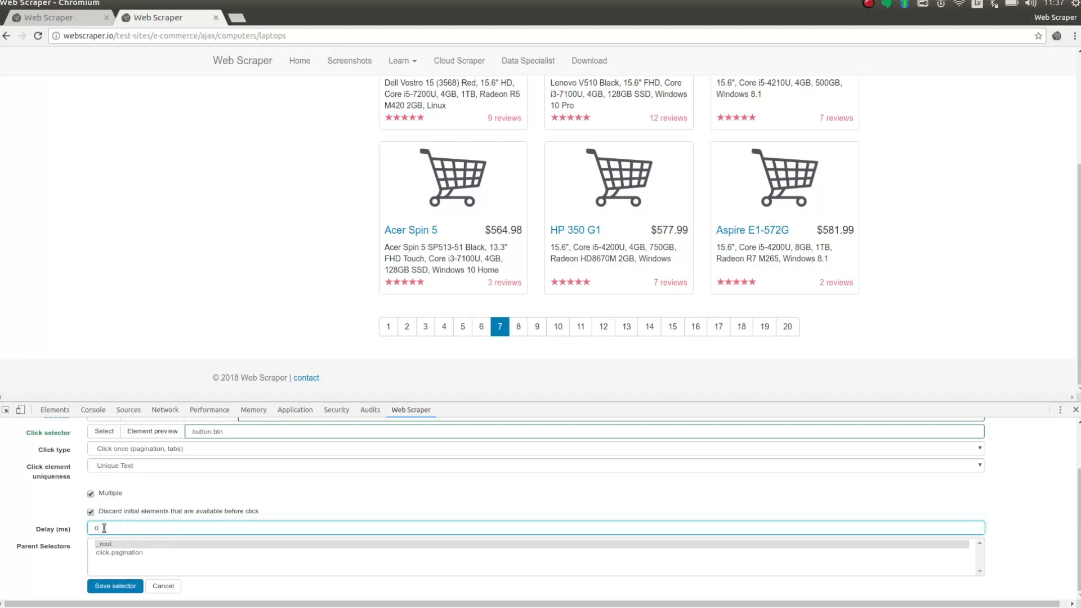
type("500")
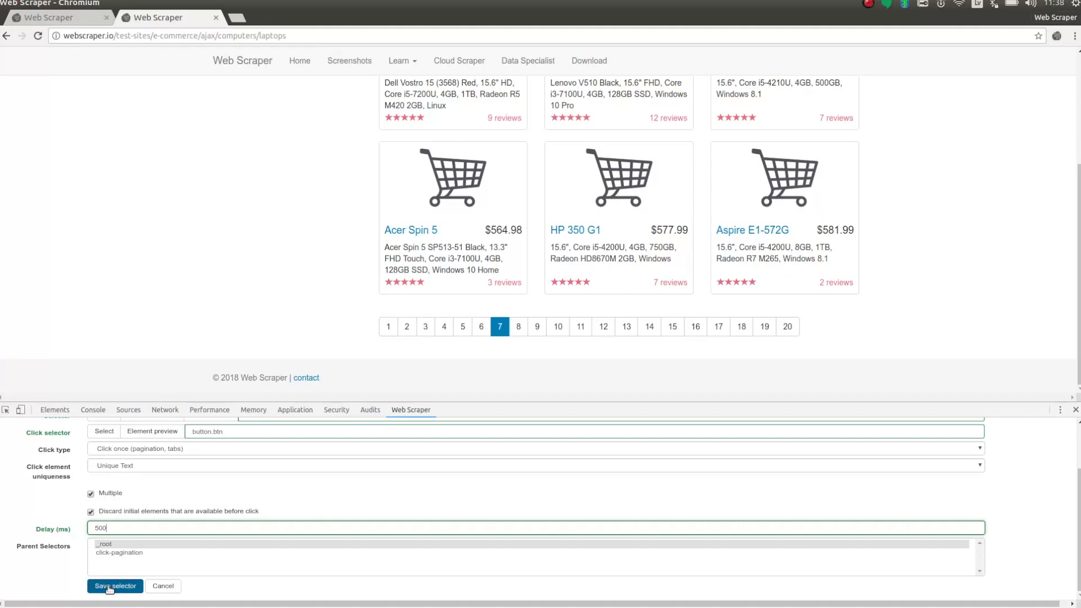
left_click(115, 586)
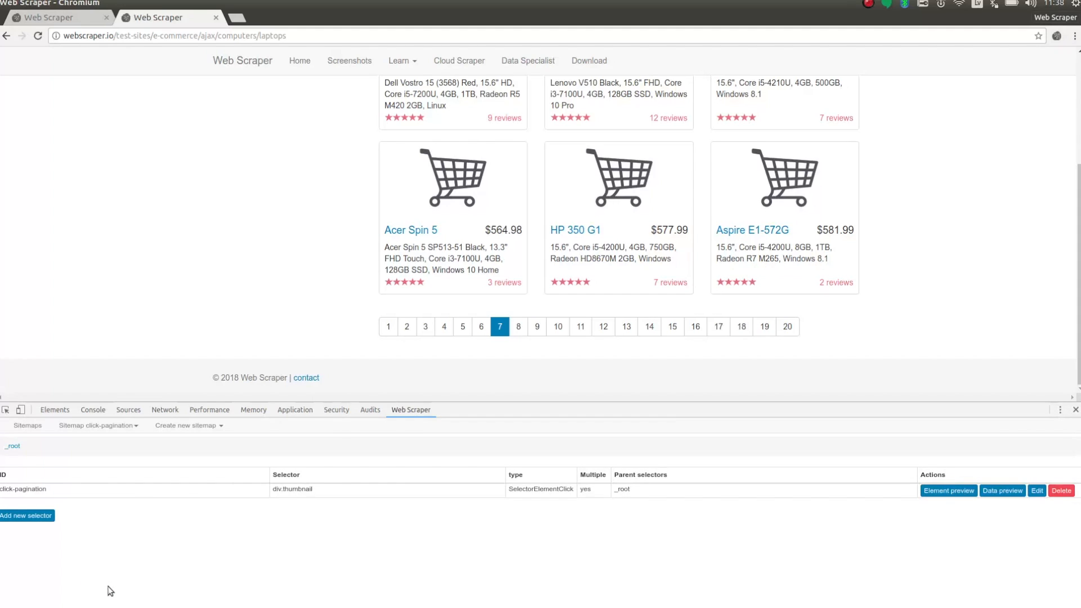
- Create child Link selector 'links' under click-pagination targeting the product titles (a.title) and save it
left_click(24, 489)
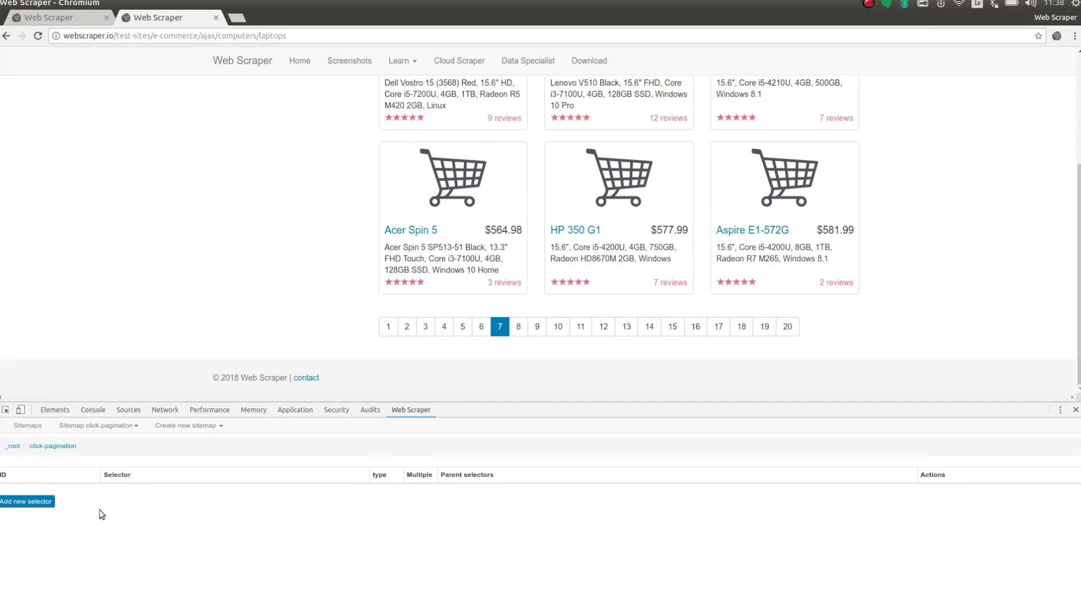
left_click(27, 501)
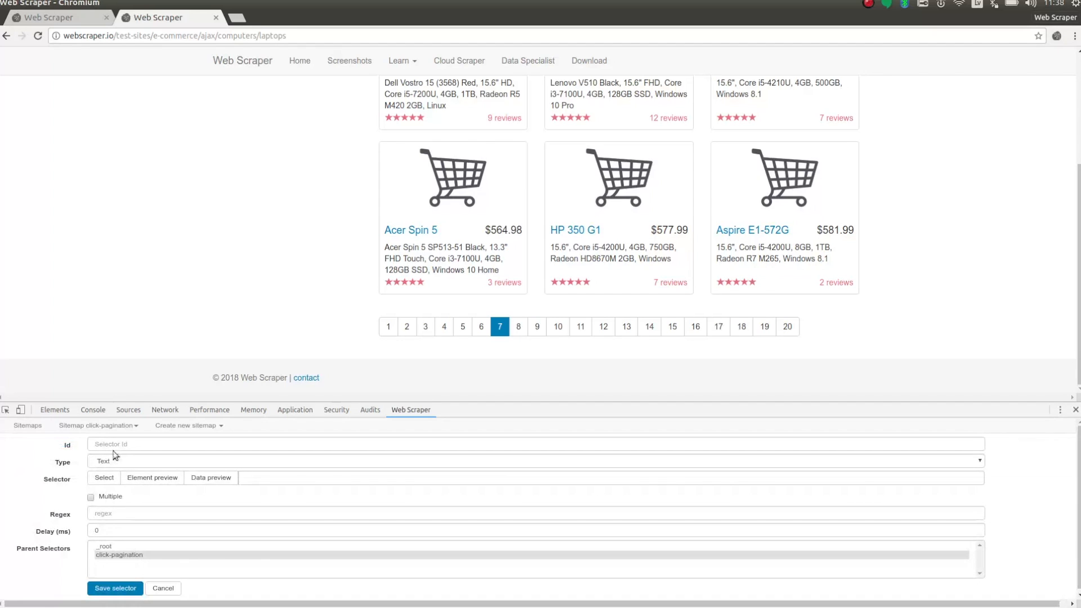
type("links")
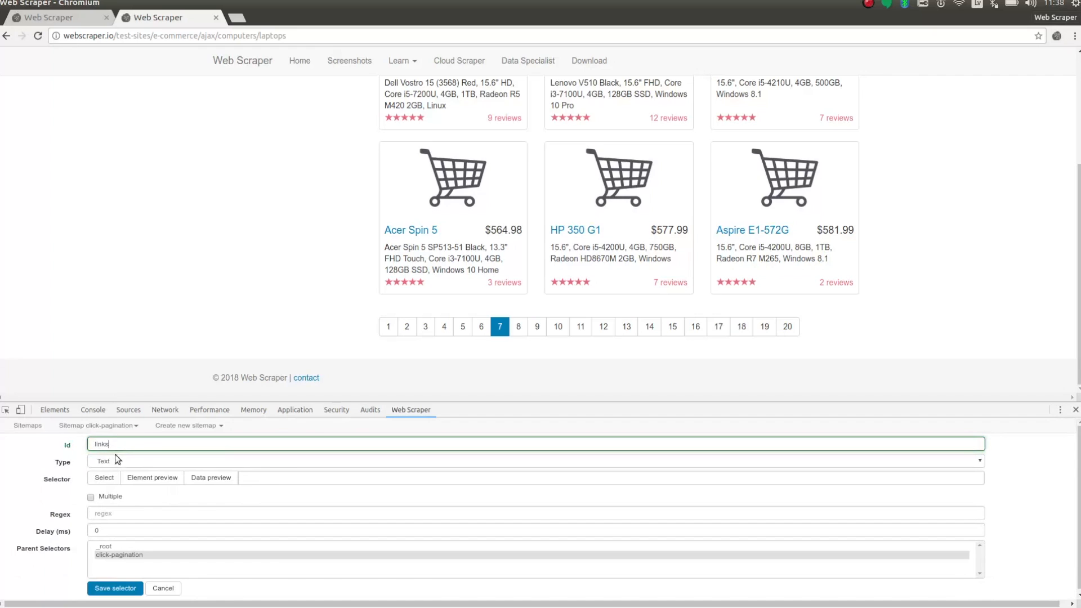
left_click(103, 477)
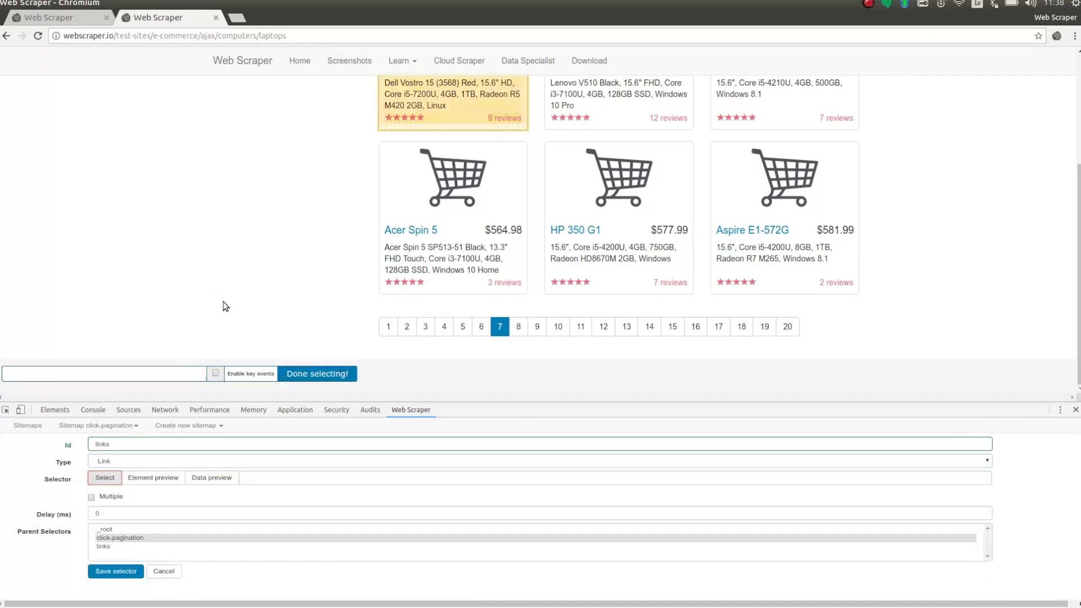
left_click(317, 373)
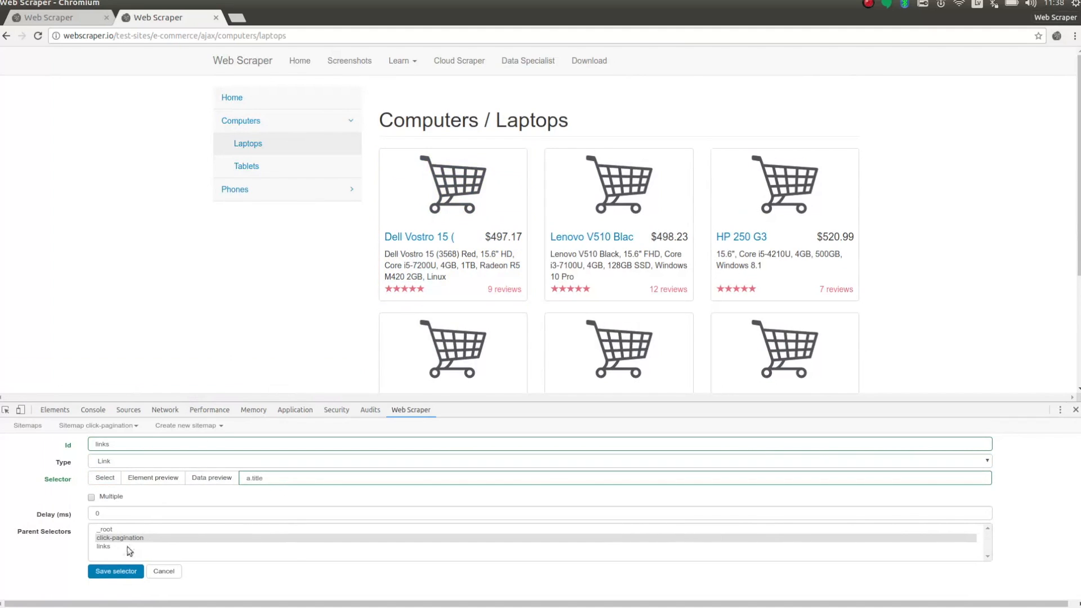
left_click(115, 571)
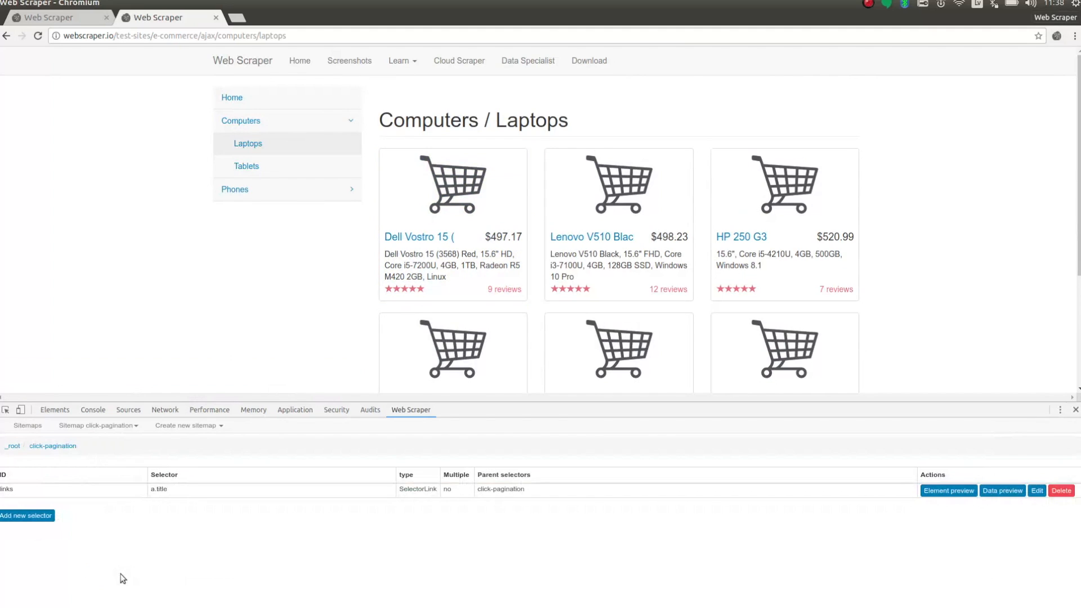
- Run Scrape on the click-pagination sitemap and refresh to load the scraped product links table
left_click(98, 426)
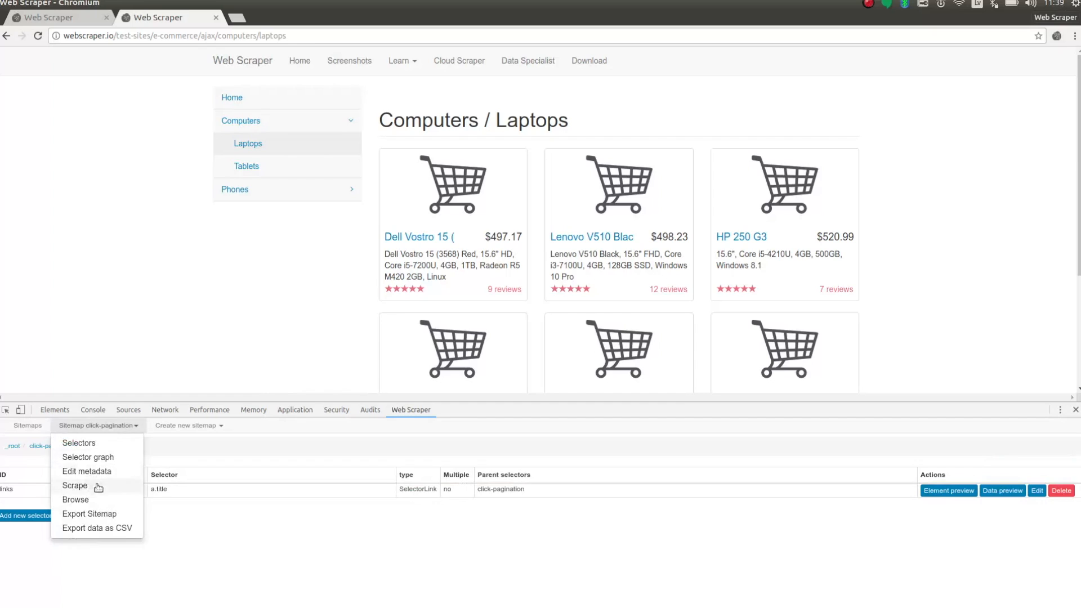
left_click(76, 499)
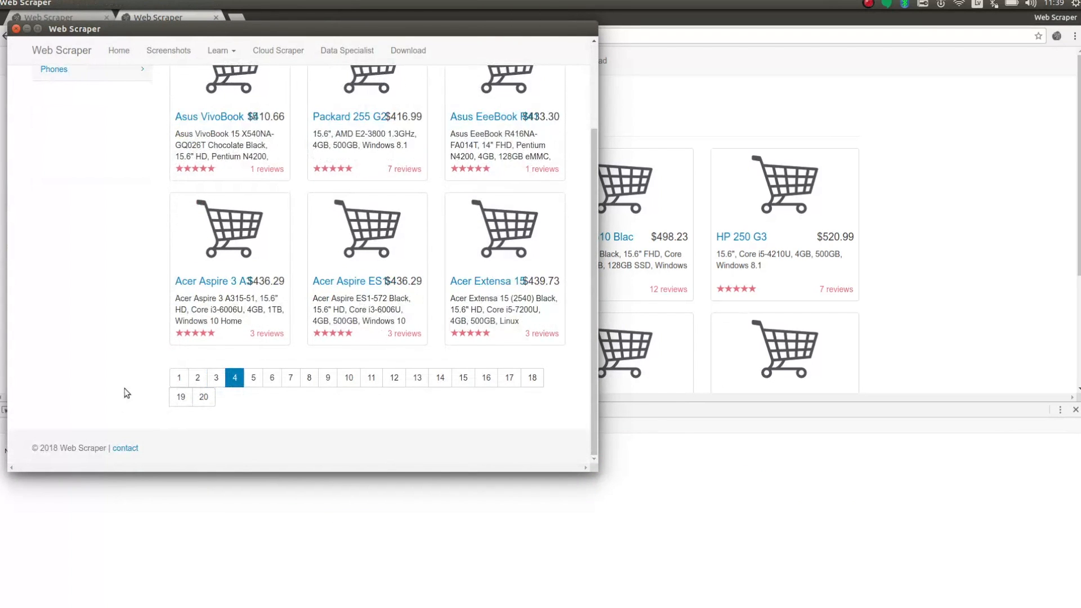
left_click(328, 378)
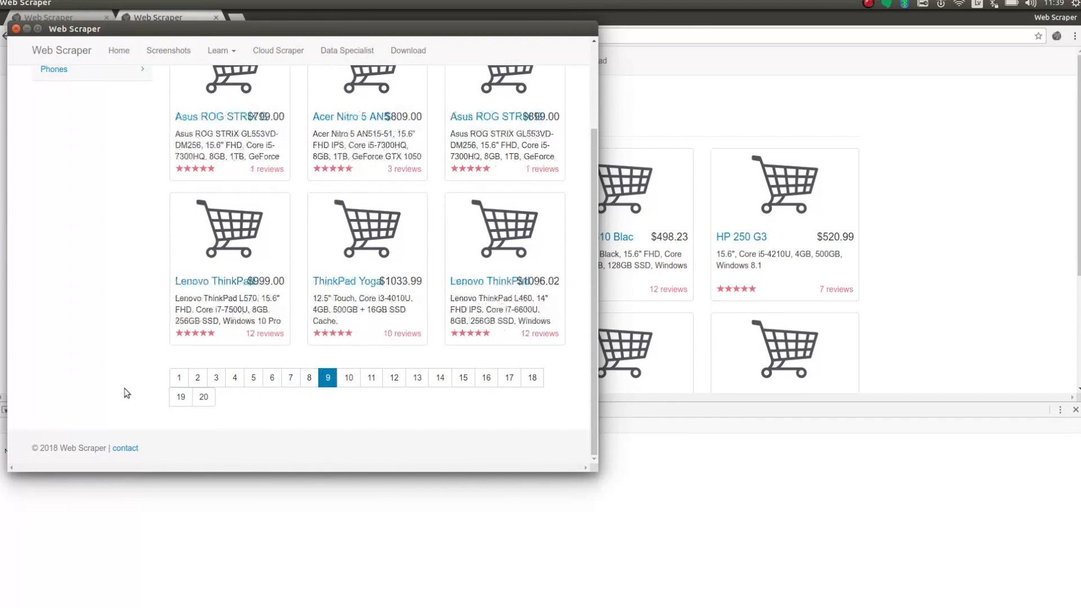
left_click(441, 378)
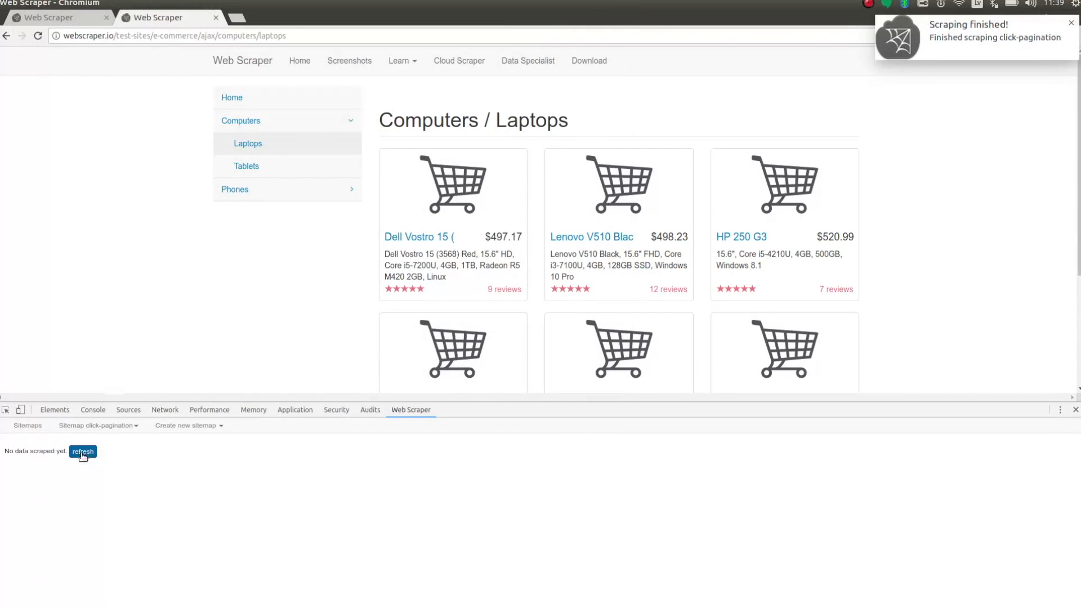
left_click(82, 451)
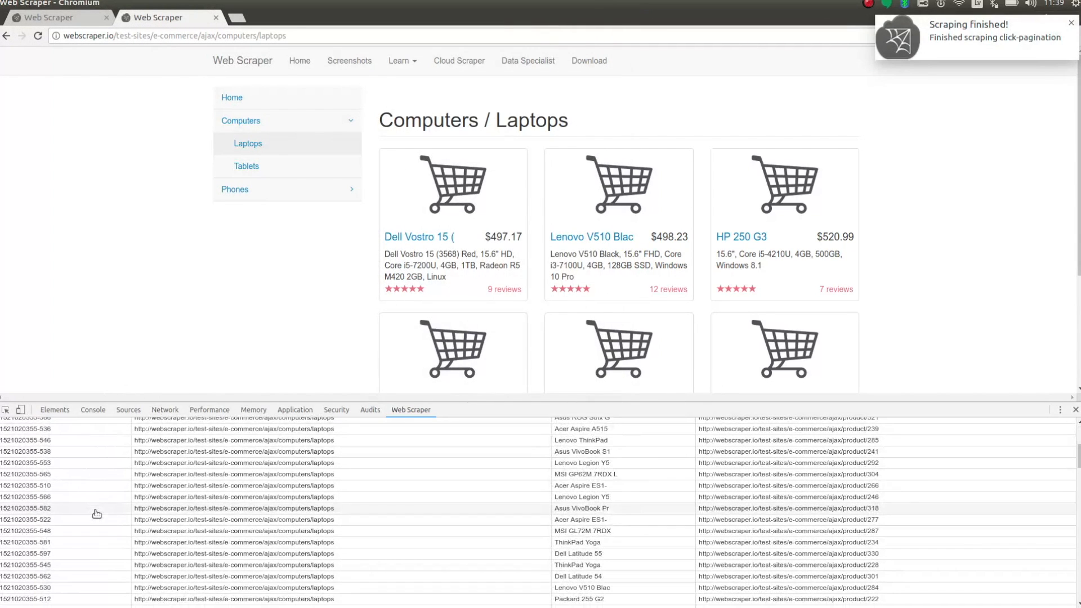